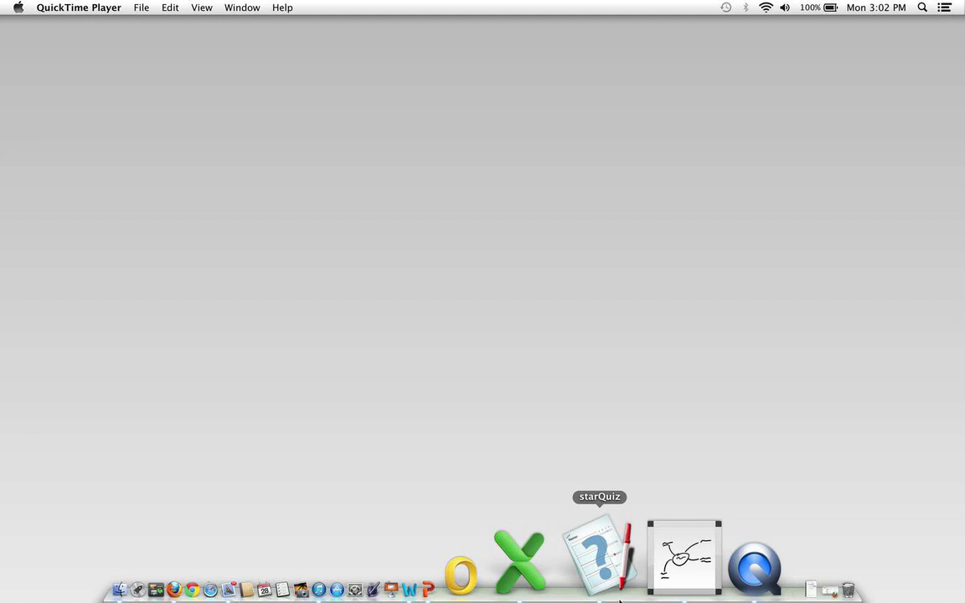
pyautogui.moveTo(634, 566)
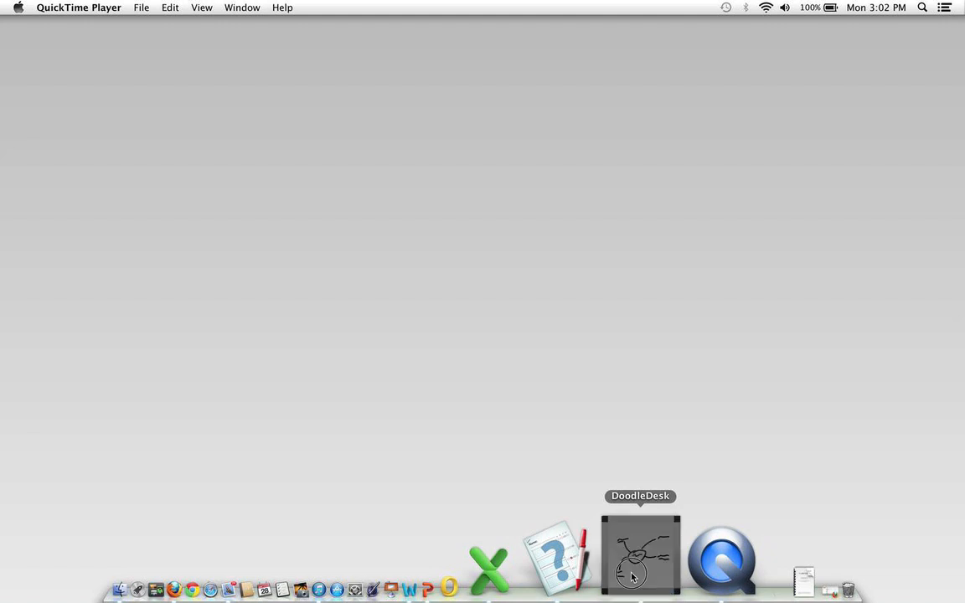
# Launch DoodleDesk from the macOS Dock.
pyautogui.click(636, 558)
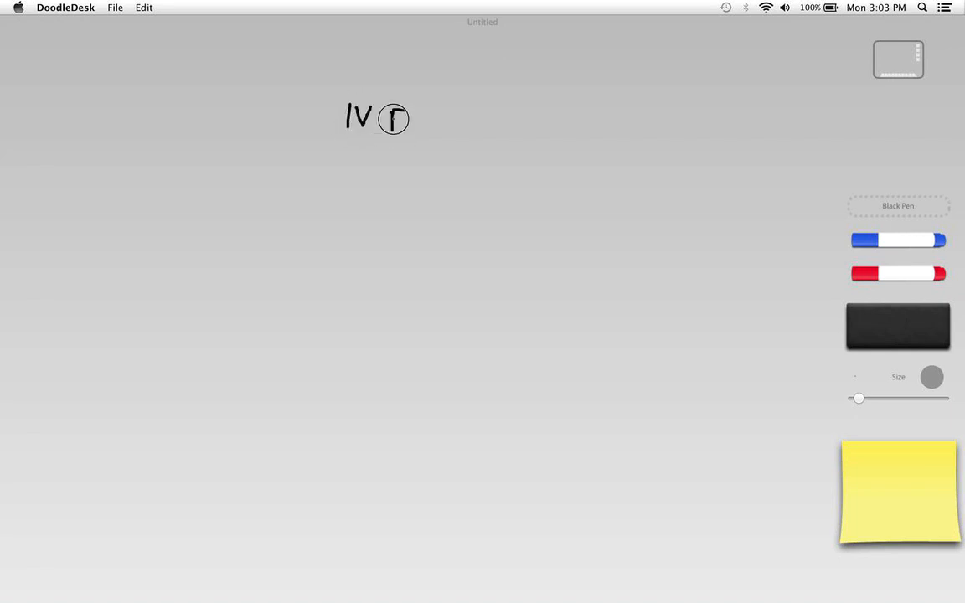
# Handwrite 'IV Flow Rate' in black ink across the top of the canvas.
pyautogui.moveTo(385, 121); pyautogui.dragTo(434, 136)
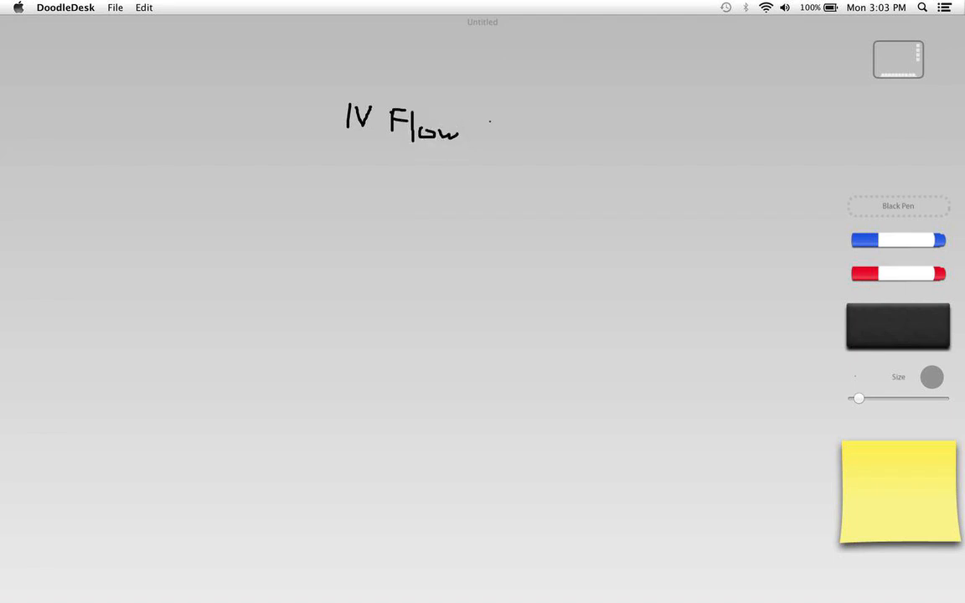
pyautogui.moveTo(477, 117); pyautogui.dragTo(486, 139)
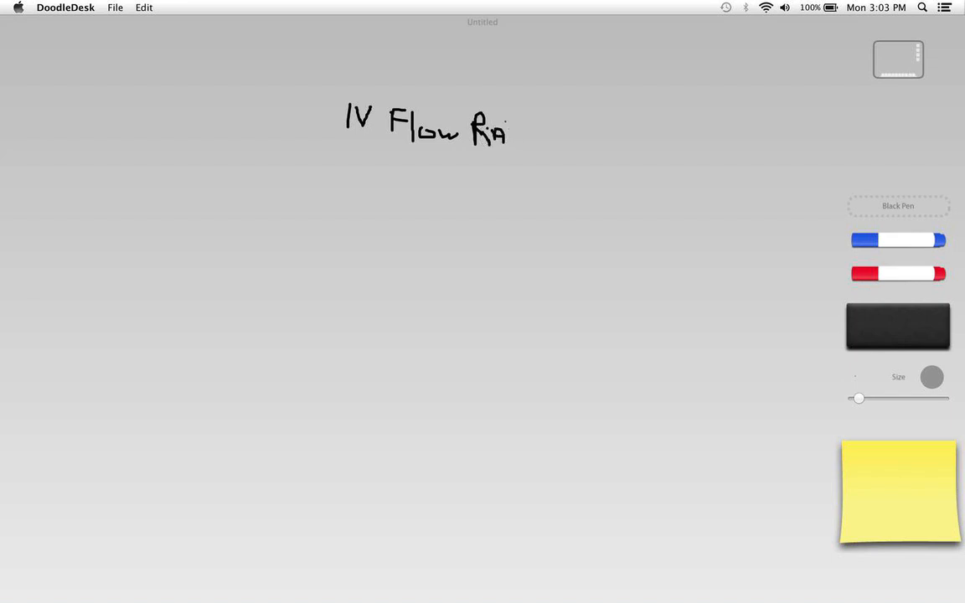
pyautogui.moveTo(506, 130); pyautogui.dragTo(524, 130)
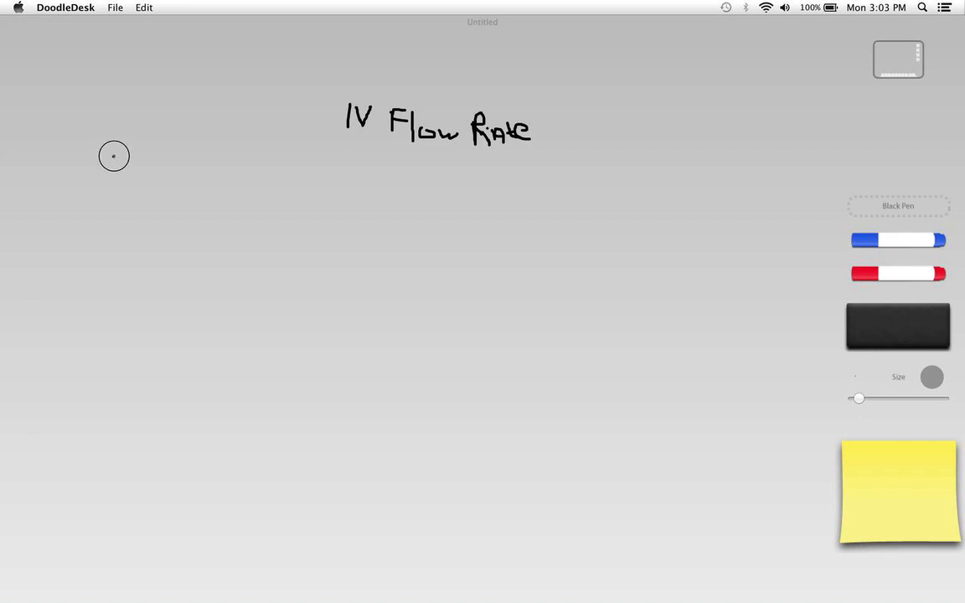
# Draw the IV bag outline with bottom ports and a blue fluid level.
pyautogui.moveTo(114, 156); pyautogui.dragTo(114, 243)
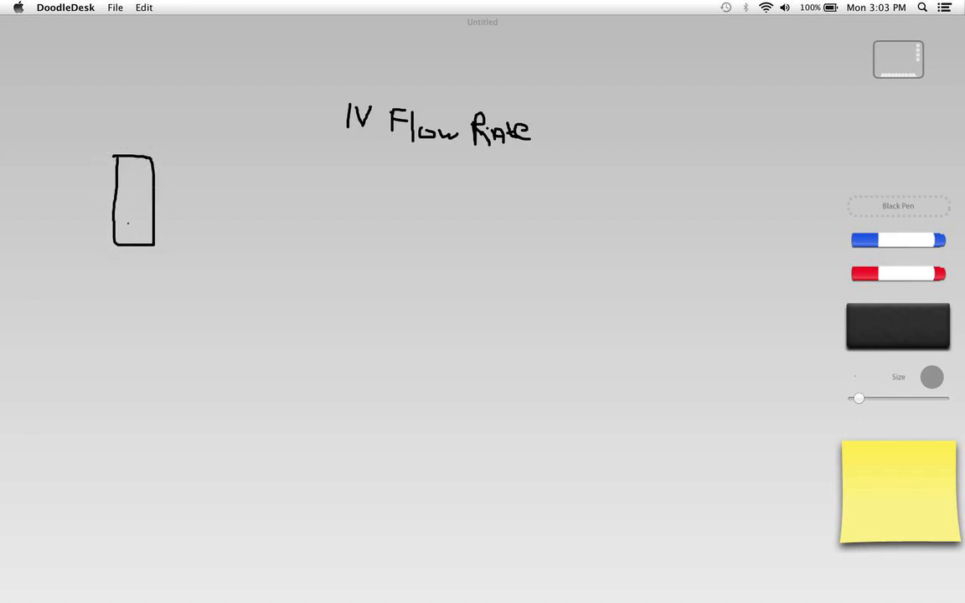
pyautogui.moveTo(133, 234); pyautogui.dragTo(147, 252)
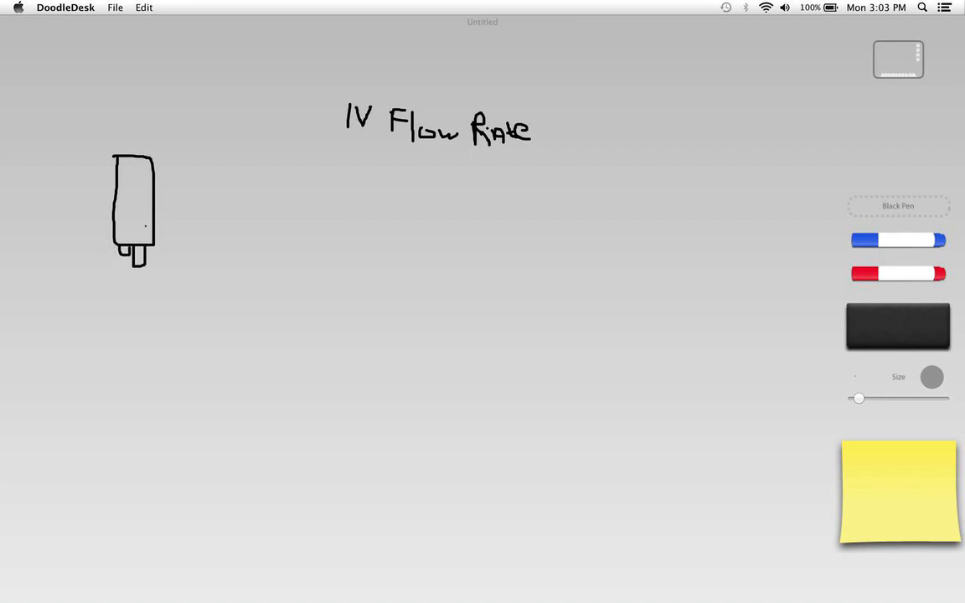
pyautogui.click(892, 241)
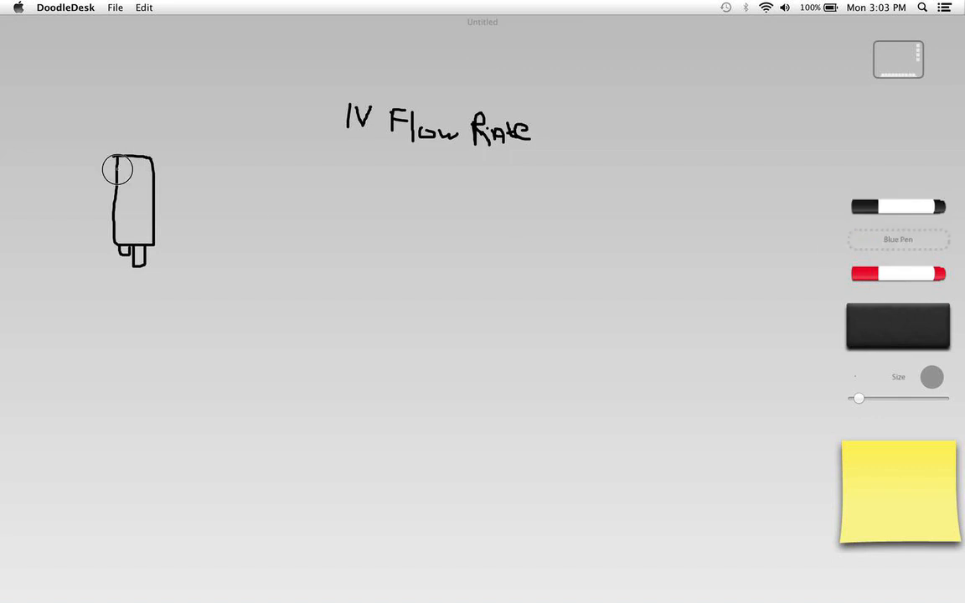
pyautogui.moveTo(124, 174); pyautogui.dragTo(155, 171)
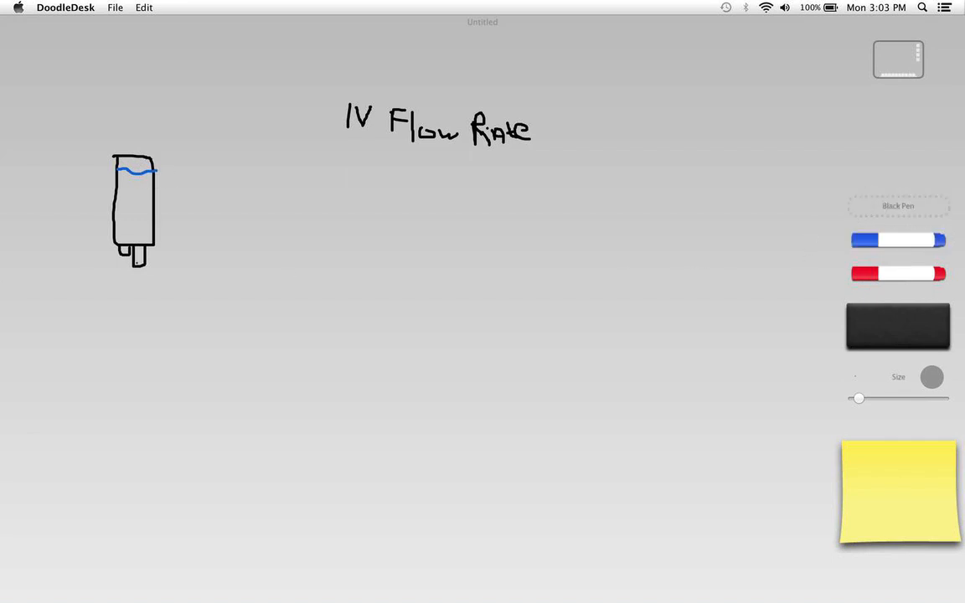
# Add the spike, drip chamber, long tubing, roller clamp and blue drops.
pyautogui.moveTo(121, 233); pyautogui.dragTo(147, 232)
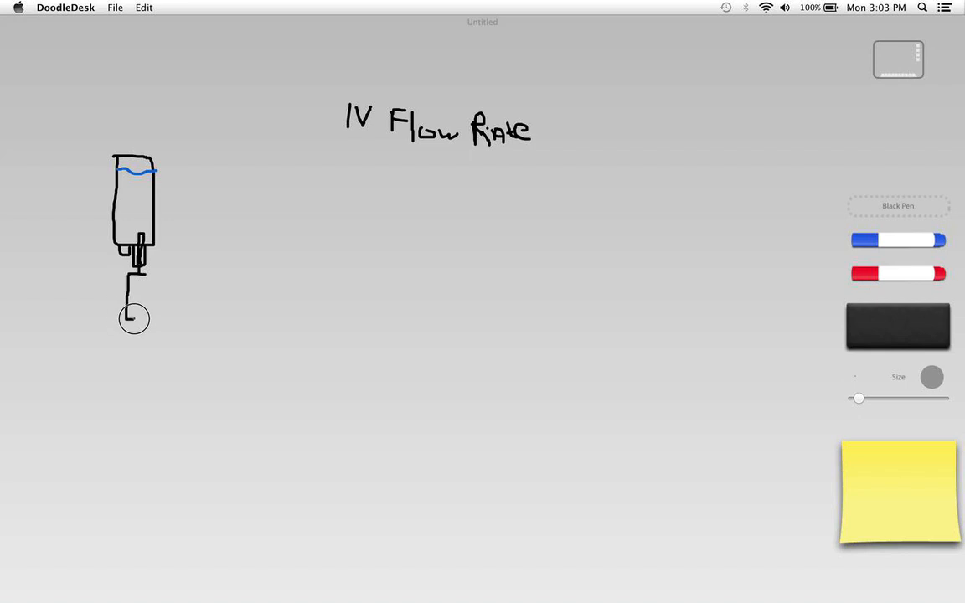
pyautogui.moveTo(134, 276); pyautogui.dragTo(146, 310)
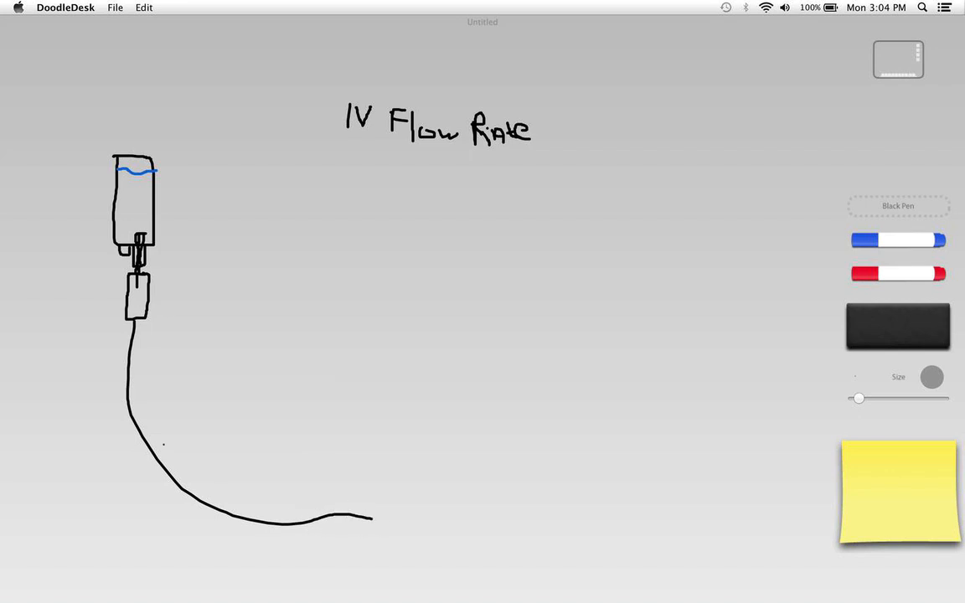
pyautogui.click(149, 475)
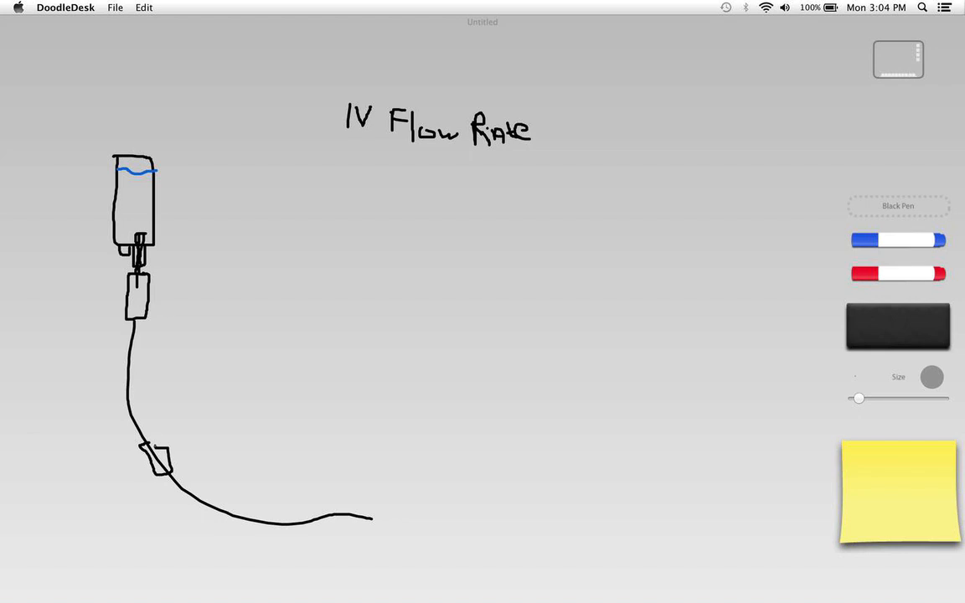
pyautogui.moveTo(149, 452); pyautogui.dragTo(164, 465)
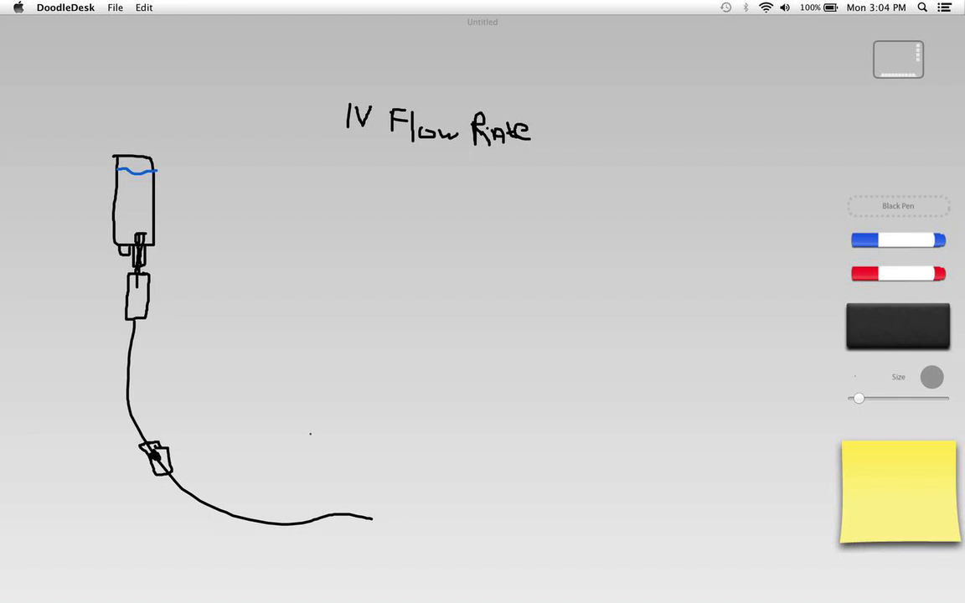
pyautogui.click(898, 242)
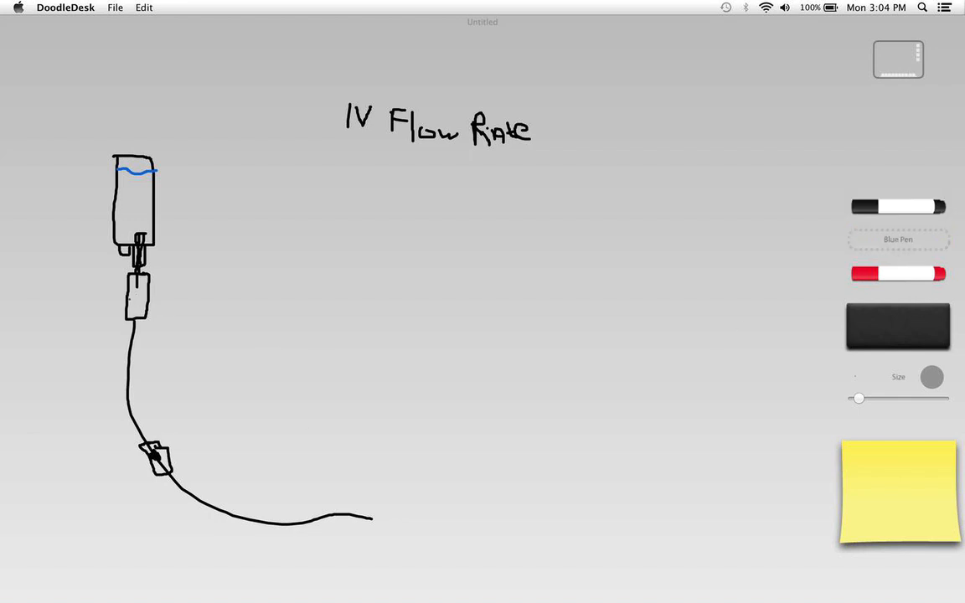
pyautogui.moveTo(125, 300); pyautogui.dragTo(147, 300)
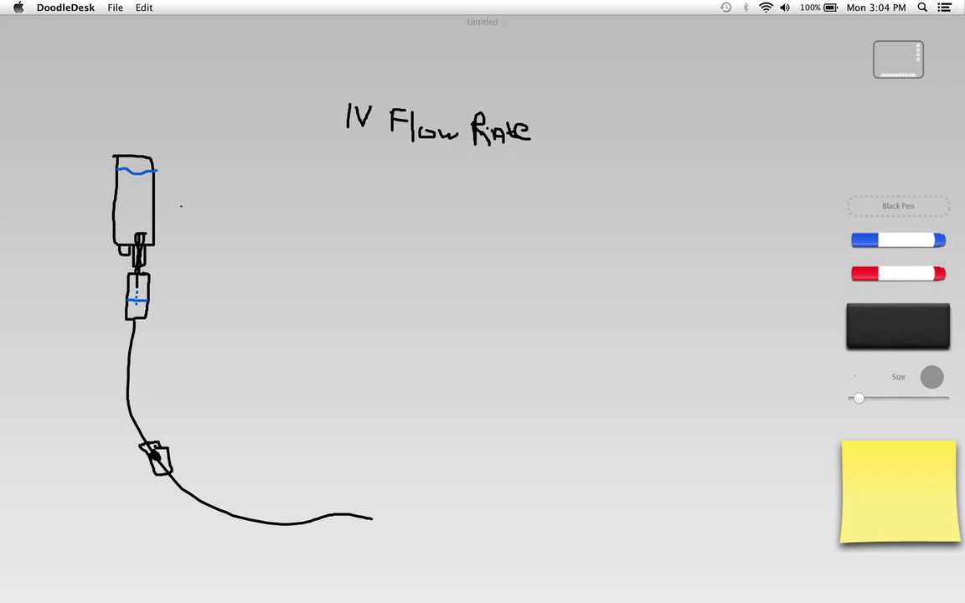
# Write LR, 0.9% NS and D5%W stacked to the right of the bag.
pyautogui.moveTo(186, 176); pyautogui.dragTo(177, 195)
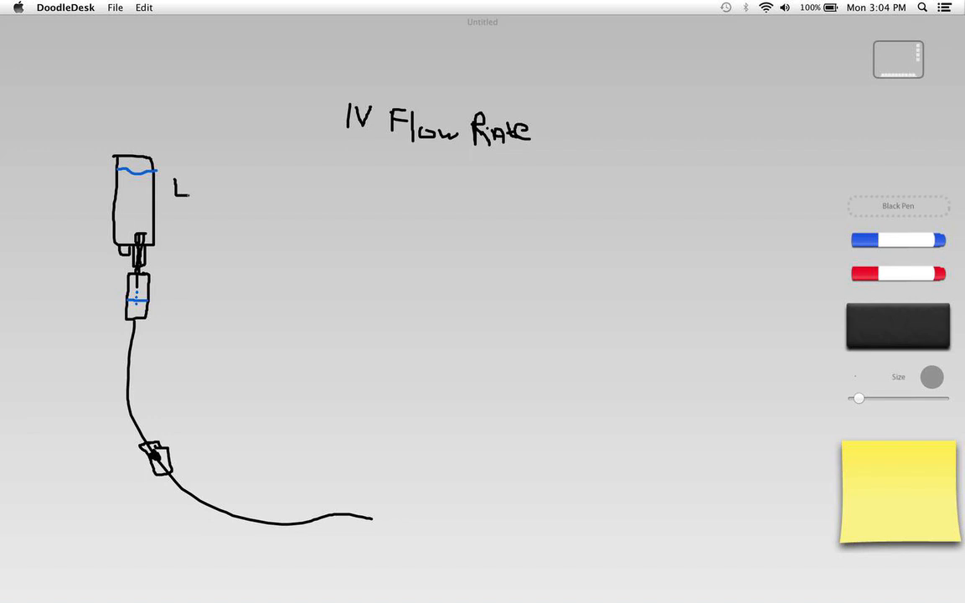
pyautogui.moveTo(184, 184); pyautogui.dragTo(205, 193)
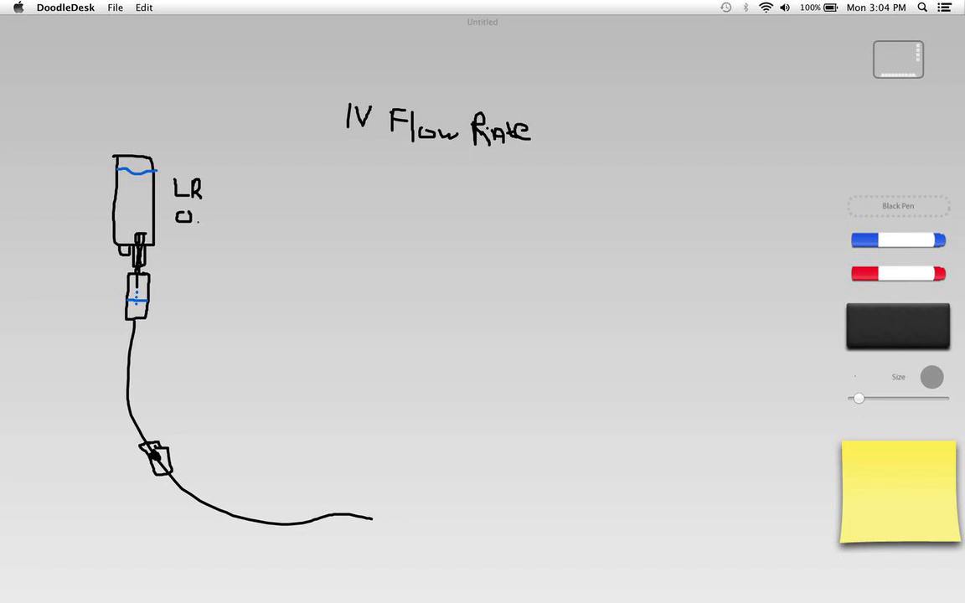
pyautogui.moveTo(199, 226); pyautogui.dragTo(209, 222)
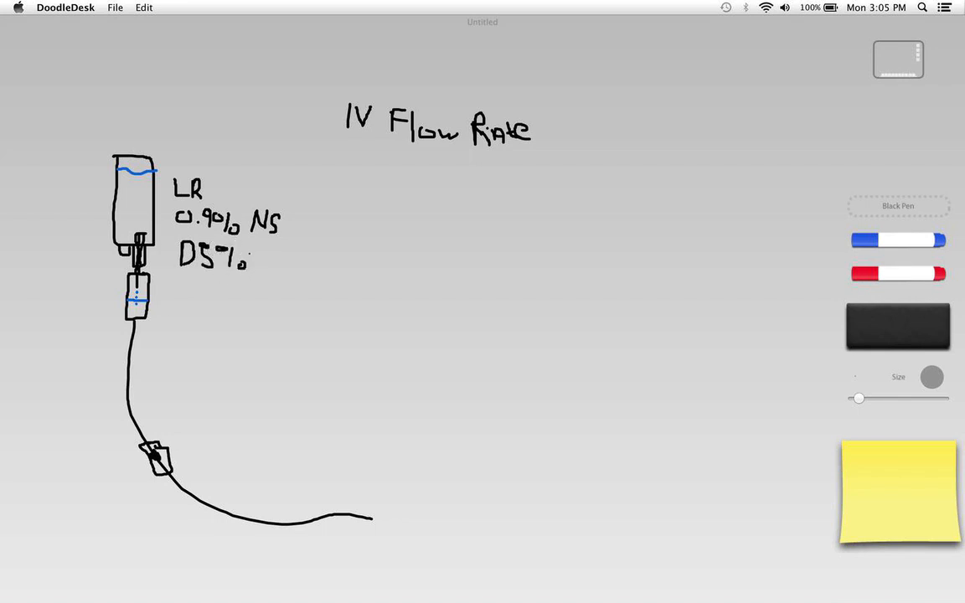
pyautogui.moveTo(243, 264); pyautogui.dragTo(268, 264)
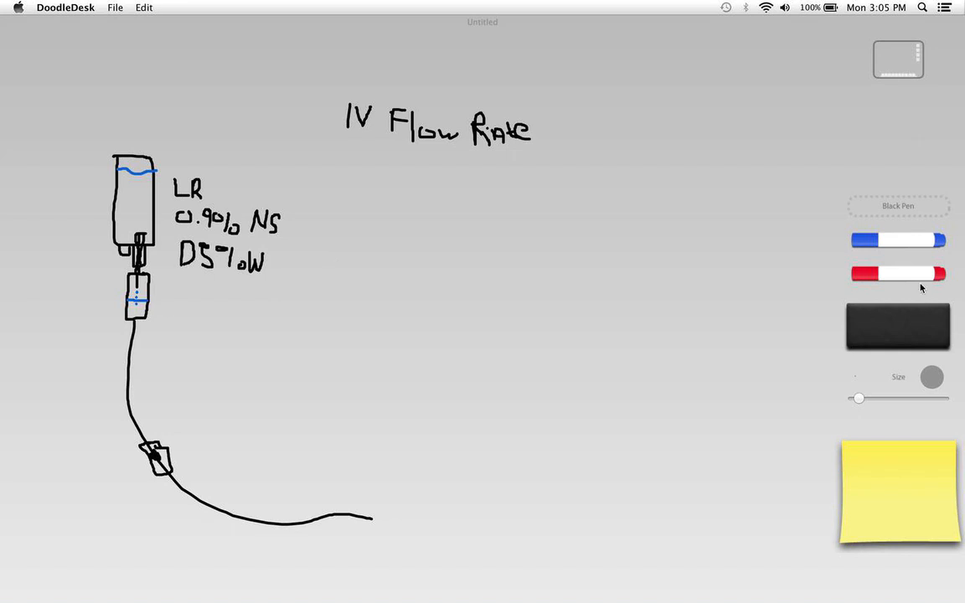
# Draw a red loop around the LR and 0.9% NS labels.
pyautogui.click(895, 270)
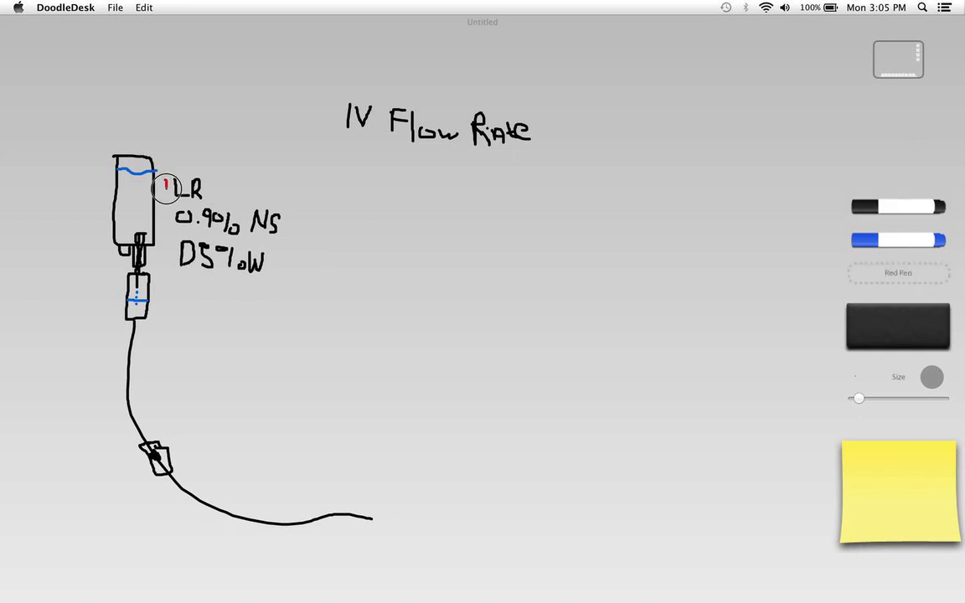
pyautogui.moveTo(167, 179); pyautogui.dragTo(293, 203)
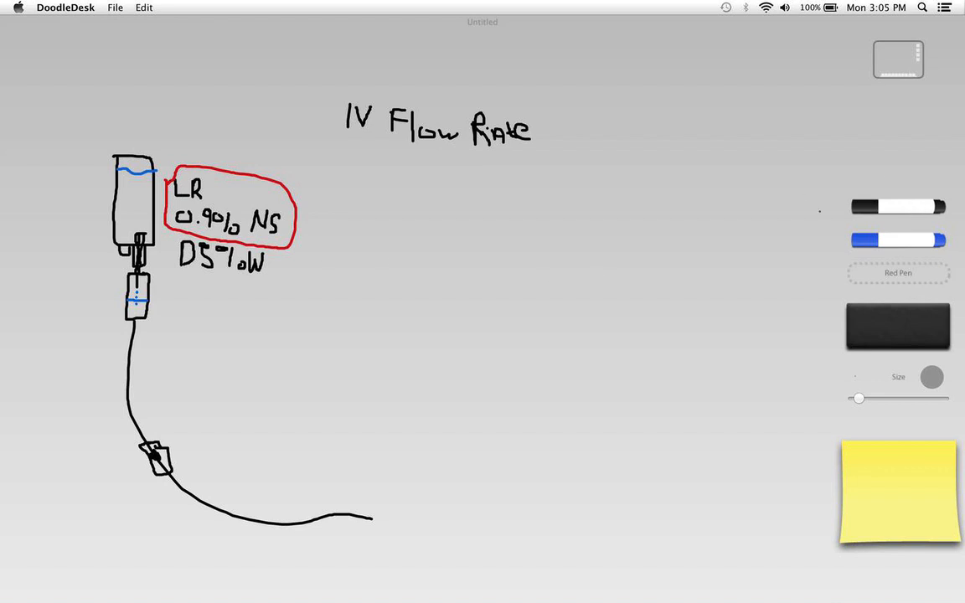
pyautogui.moveTo(80, 286)
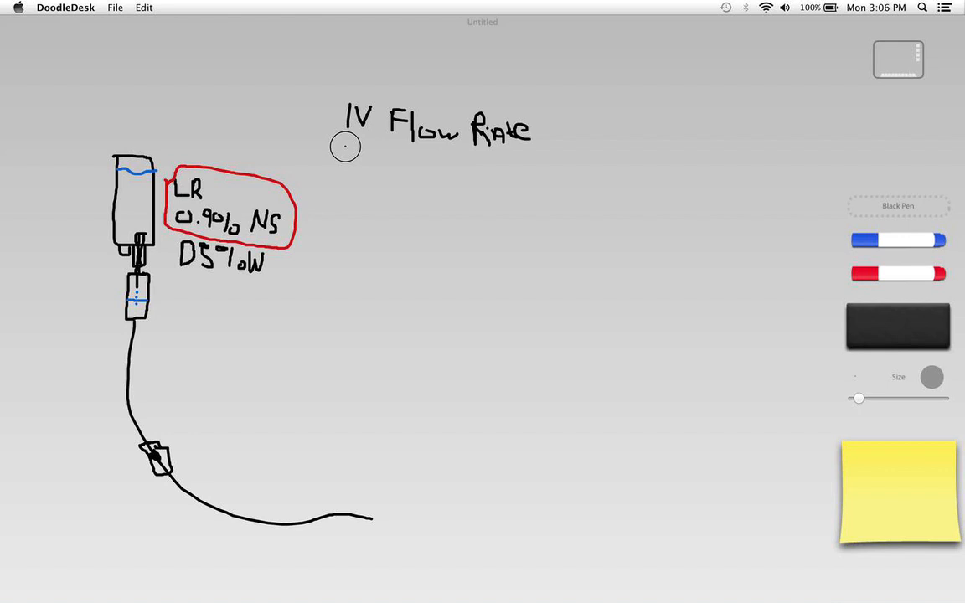
# Underline the heading and write gtts/min = amount to infuse × gtt factor / time in min.
pyautogui.moveTo(345, 155); pyautogui.dragTo(536, 155)
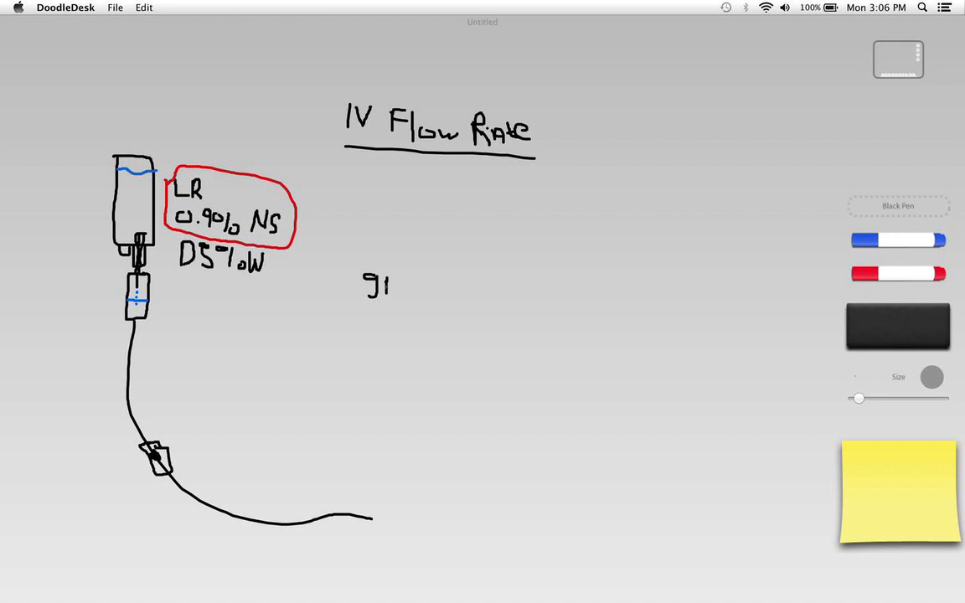
pyautogui.moveTo(385, 276); pyautogui.dragTo(394, 297)
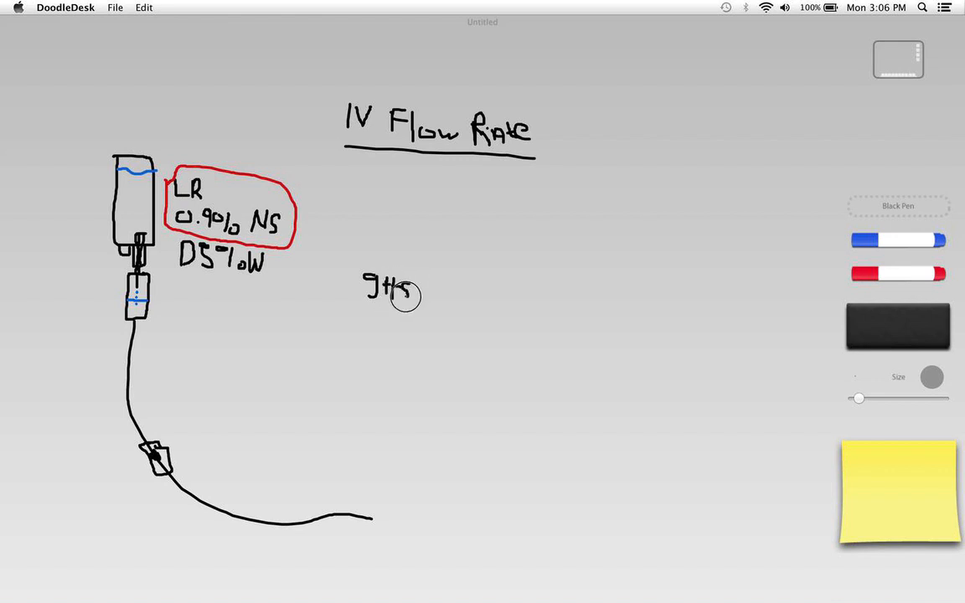
pyautogui.moveTo(415, 289); pyautogui.dragTo(419, 310)
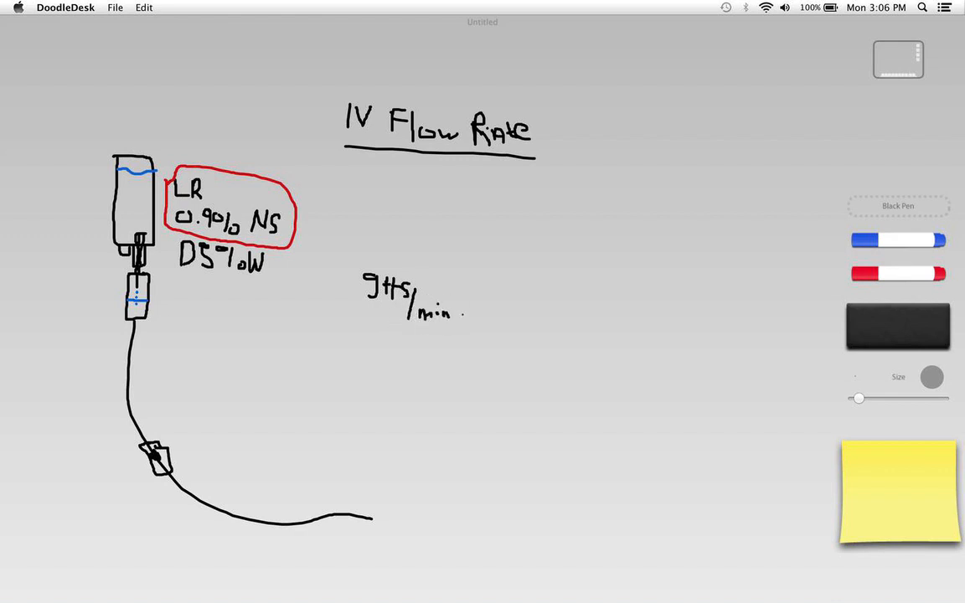
pyautogui.moveTo(462, 291); pyautogui.dragTo(473, 305)
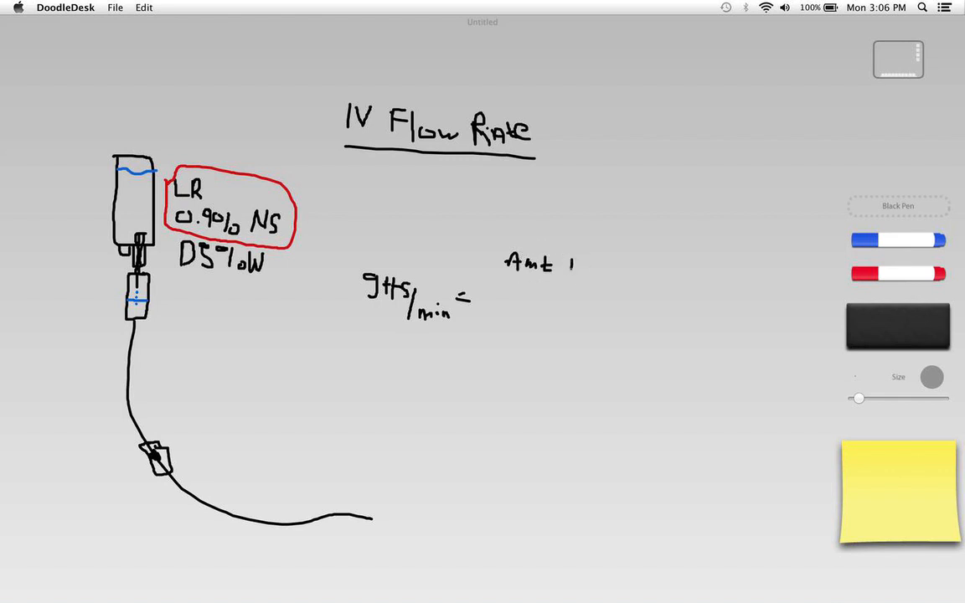
pyautogui.moveTo(574, 264); pyautogui.dragTo(599, 263)
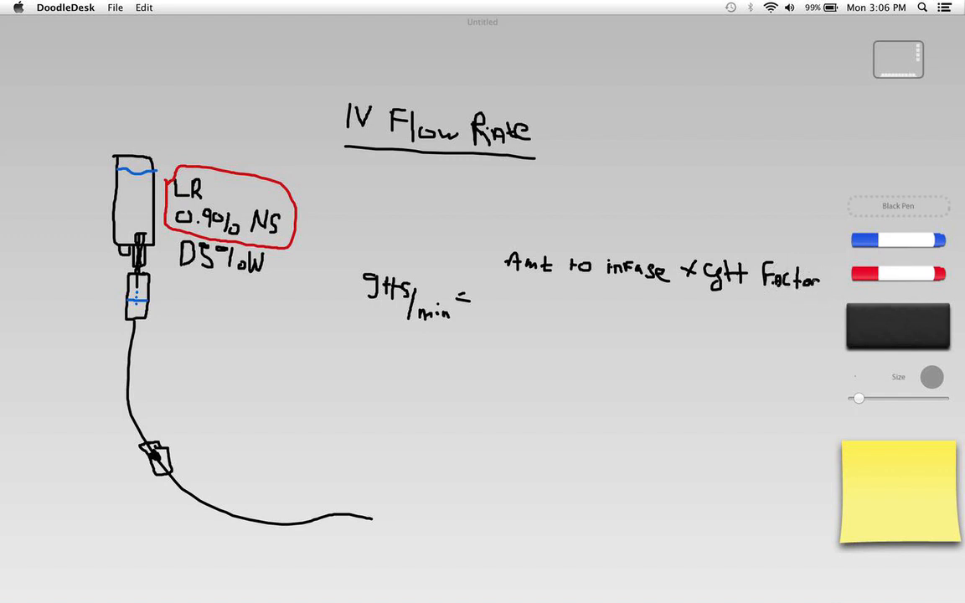
pyautogui.moveTo(499, 299); pyautogui.dragTo(691, 308)
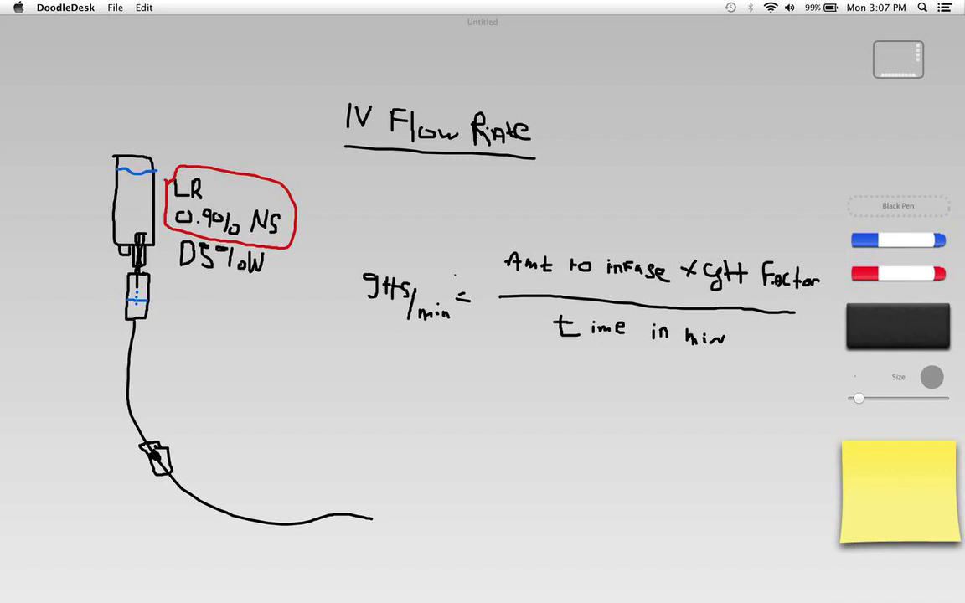
# Circle gtts/min, arrow it to the drip chamber, and begin writing 100 in blue.
pyautogui.moveTo(377, 260); pyautogui.dragTo(352, 276)
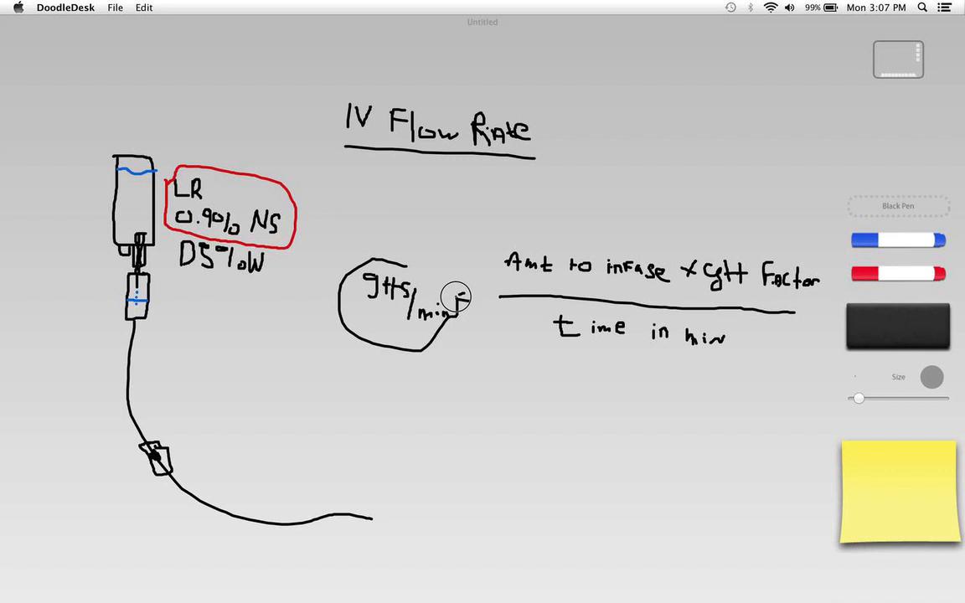
pyautogui.moveTo(335, 293)
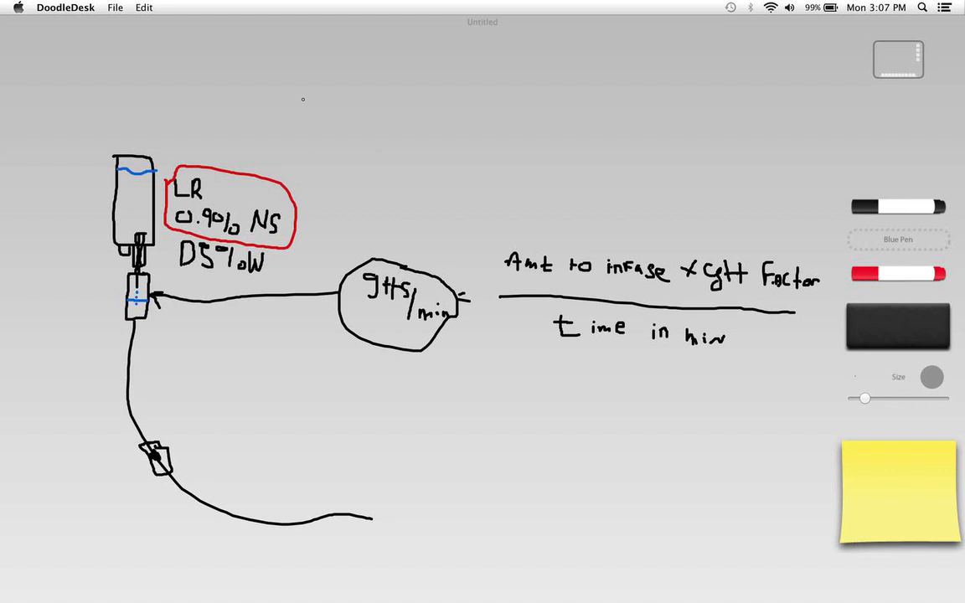
pyautogui.moveTo(306, 87)
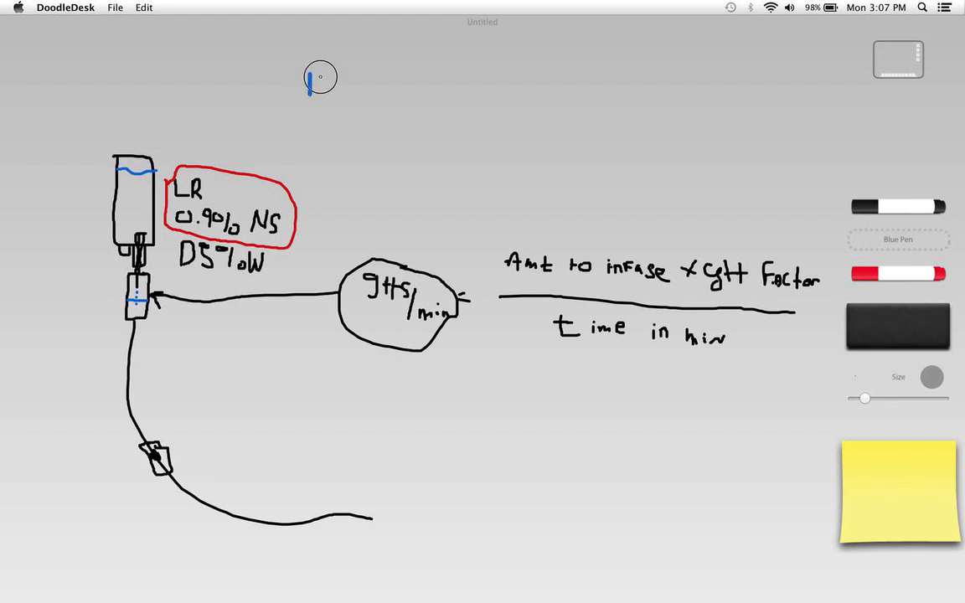
pyautogui.write('100m')
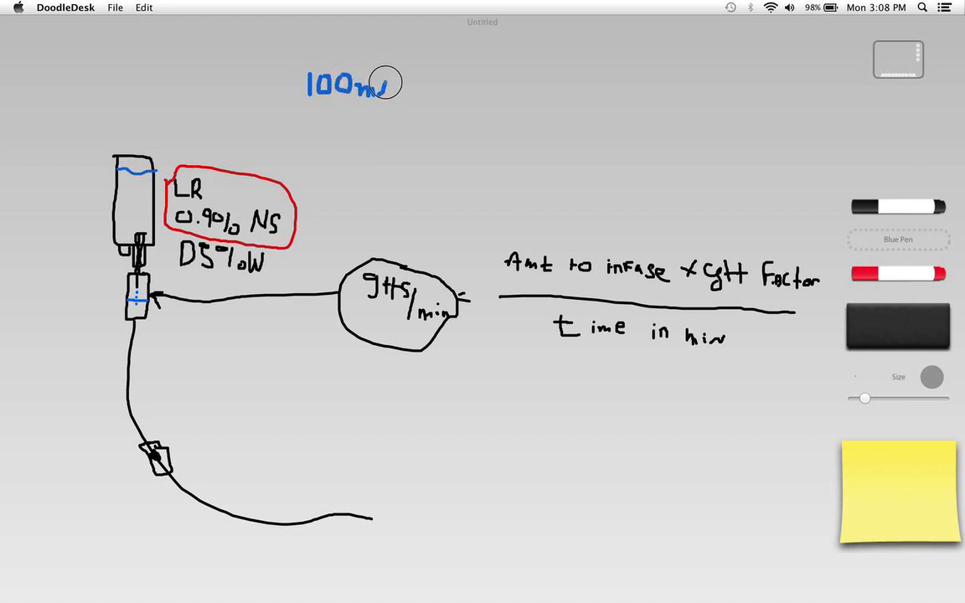
# Write the blue givens 100ml/hour and 10gtts/ml at the top, underlining their numbers.
pyautogui.moveTo(393, 80); pyautogui.dragTo(407, 109)
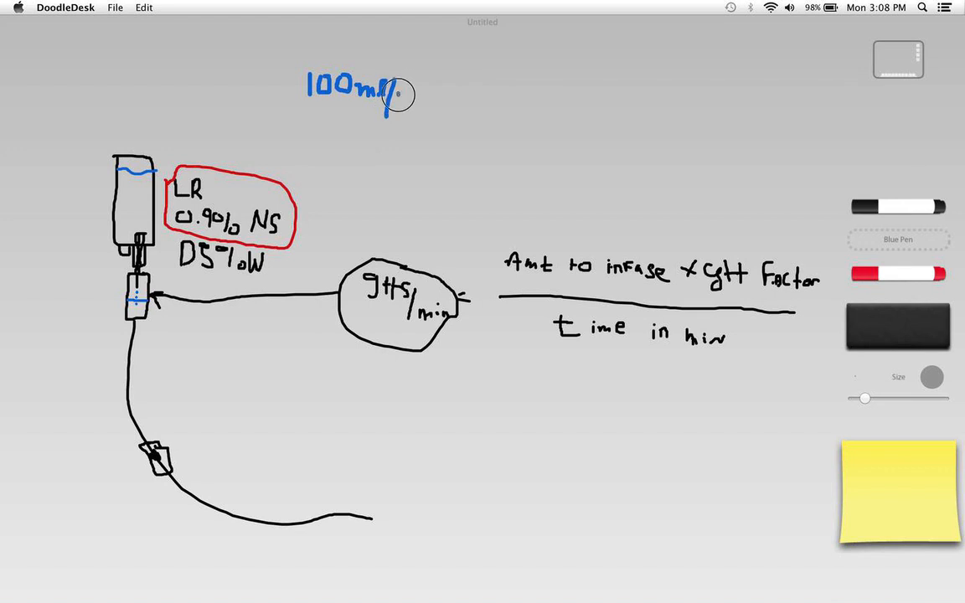
pyautogui.write('hour 10g')
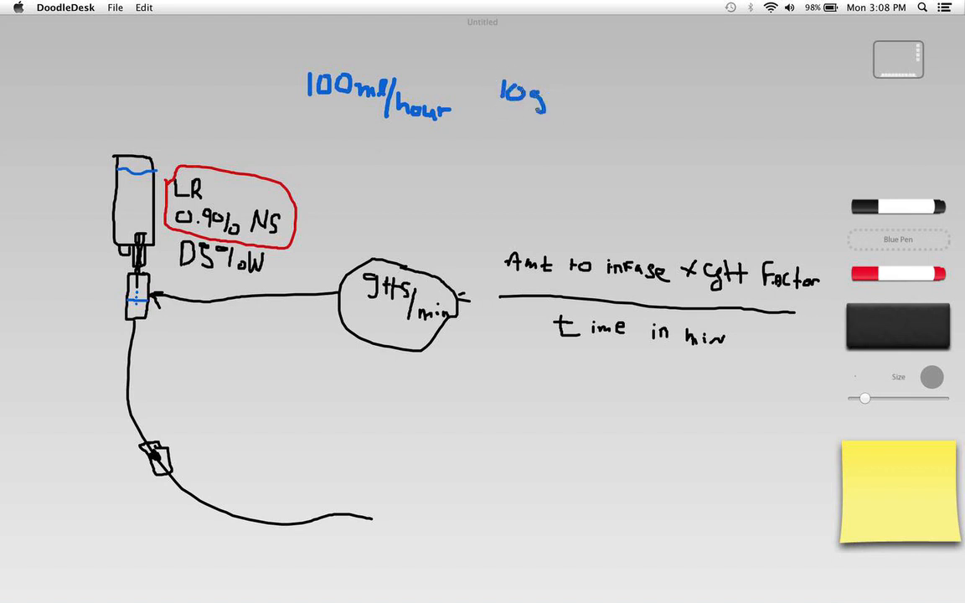
pyautogui.write('tt')
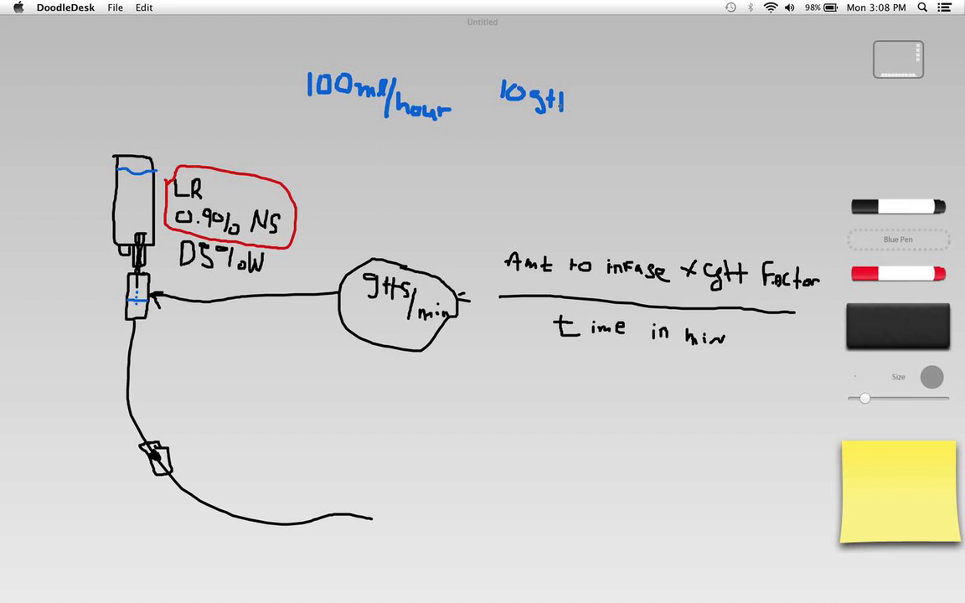
pyautogui.moveTo(545, 101); pyautogui.dragTo(590, 109)
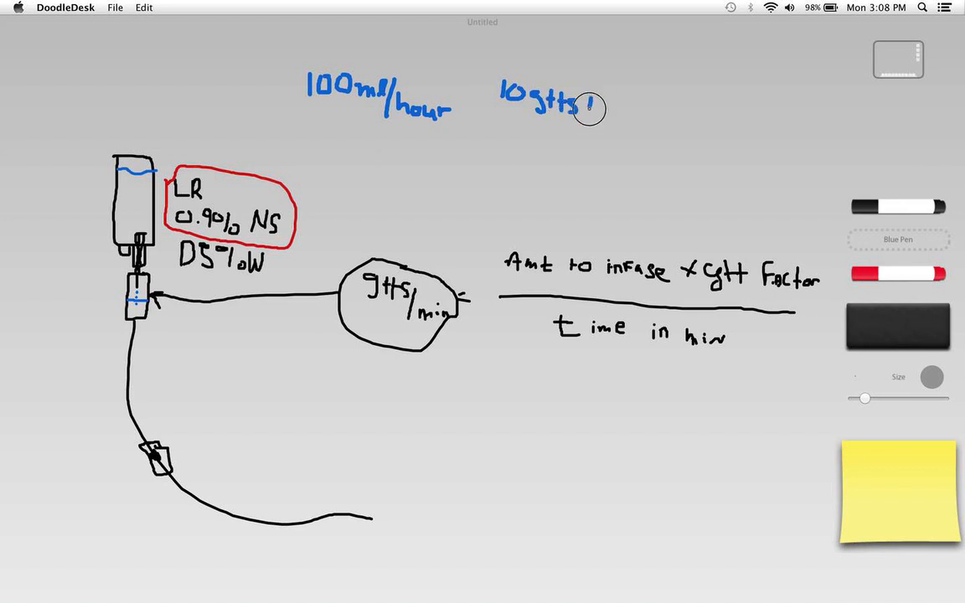
pyautogui.moveTo(586, 109); pyautogui.dragTo(620, 117)
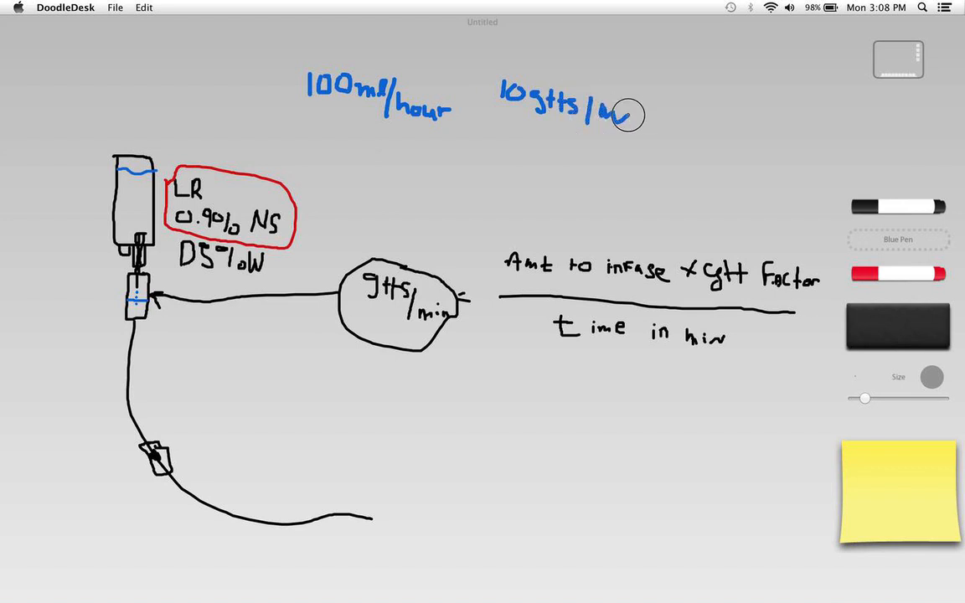
pyautogui.moveTo(615, 113); pyautogui.dragTo(636, 109)
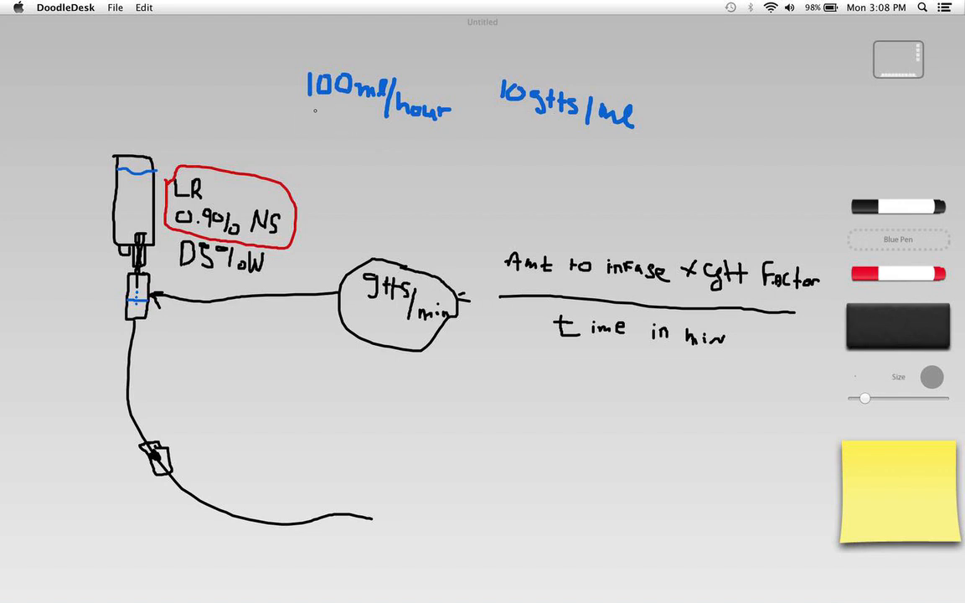
pyautogui.moveTo(314, 113); pyautogui.dragTo(356, 113)
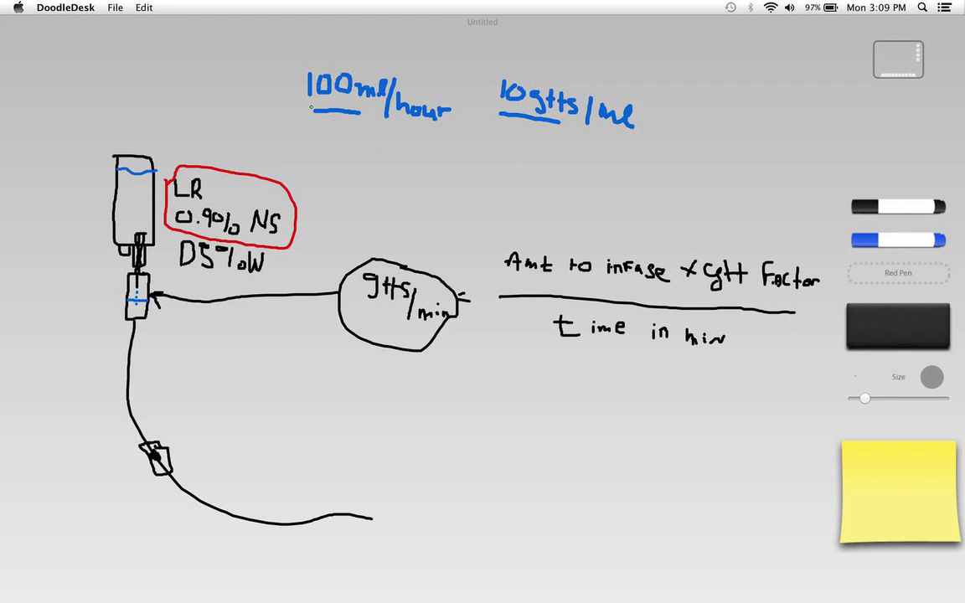
# Draw red arrows carrying 100 ml, 10 gtts/ml and hour = 60 into the formula.
pyautogui.moveTo(314, 113); pyautogui.dragTo(365, 111)
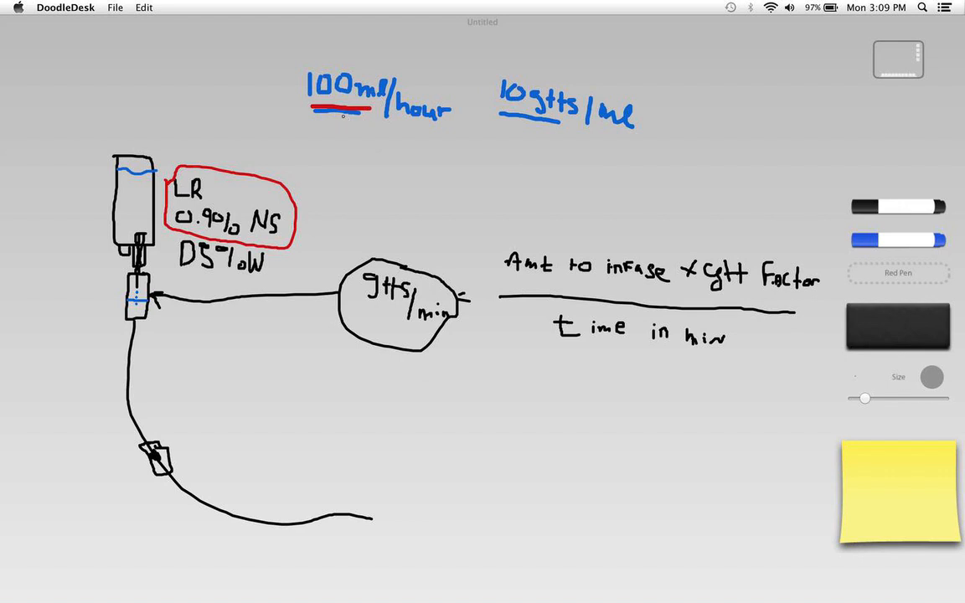
pyautogui.moveTo(346, 113); pyautogui.dragTo(524, 229)
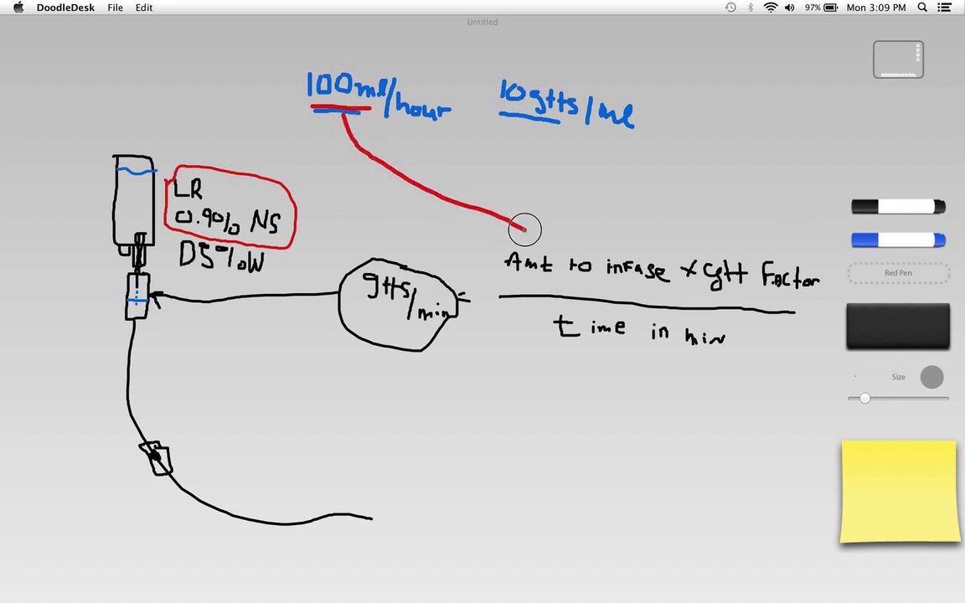
pyautogui.moveTo(526, 229); pyautogui.dragTo(536, 231)
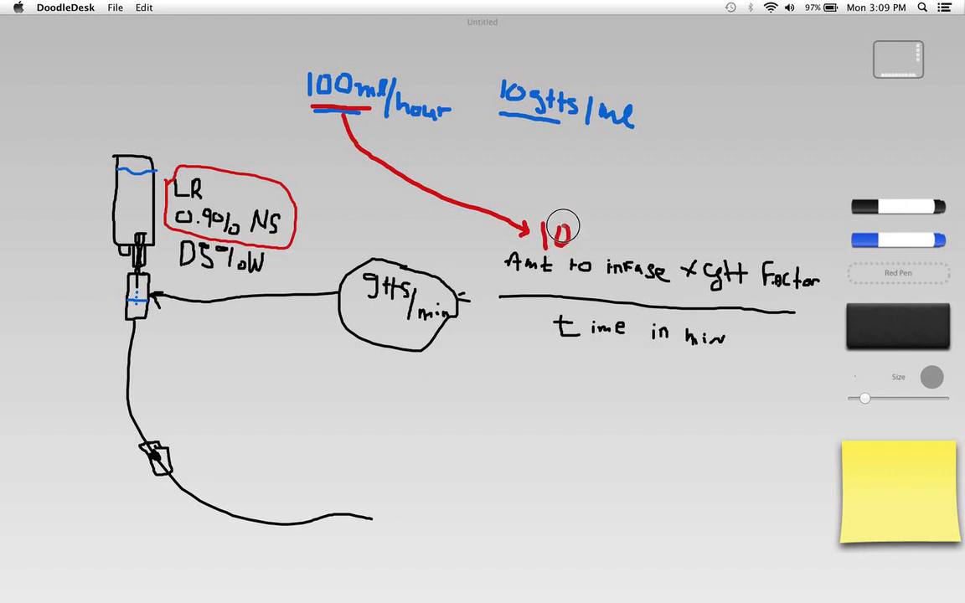
pyautogui.moveTo(574, 233); pyautogui.dragTo(610, 239)
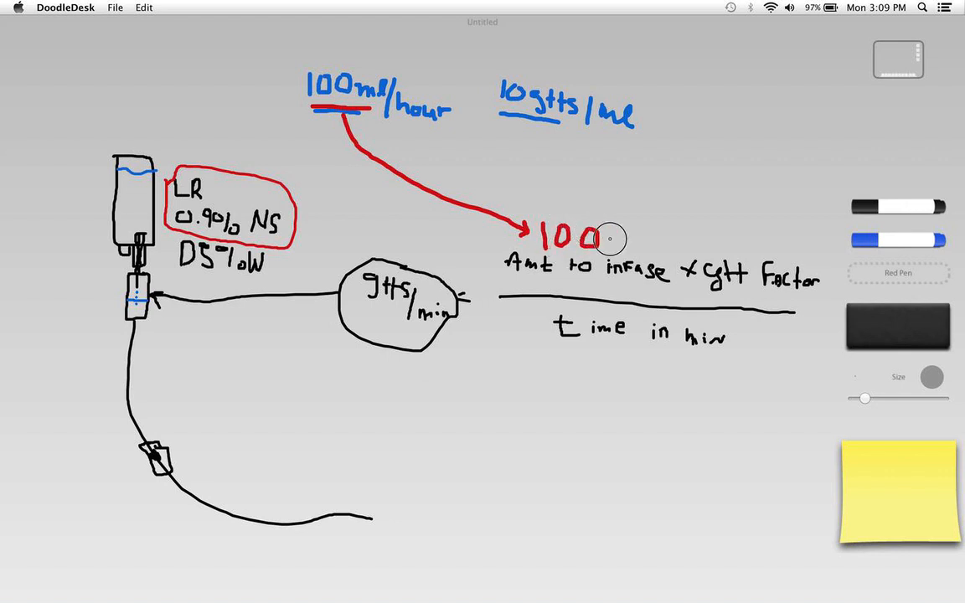
pyautogui.write('ml x')
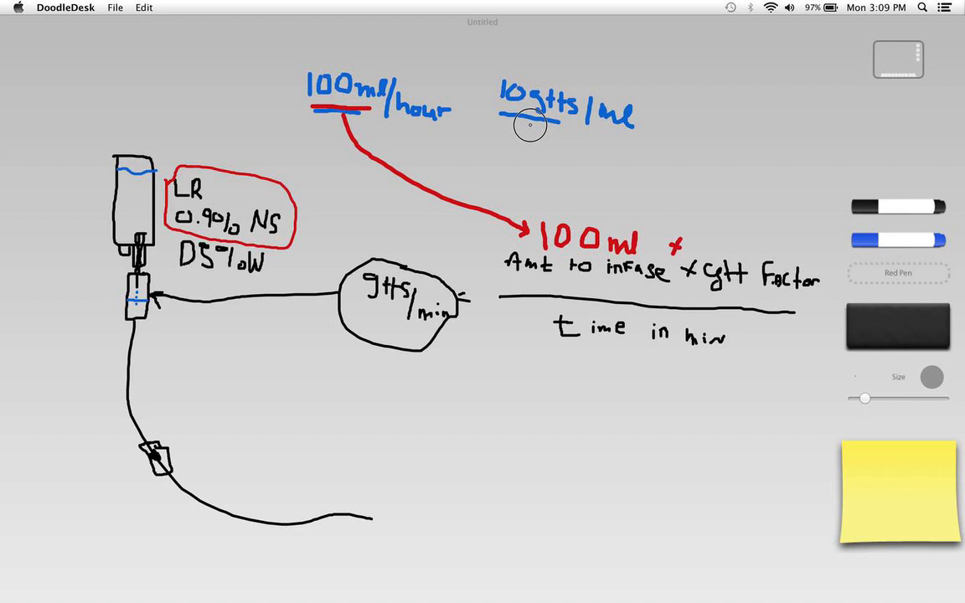
pyautogui.moveTo(528, 134); pyautogui.dragTo(735, 222)
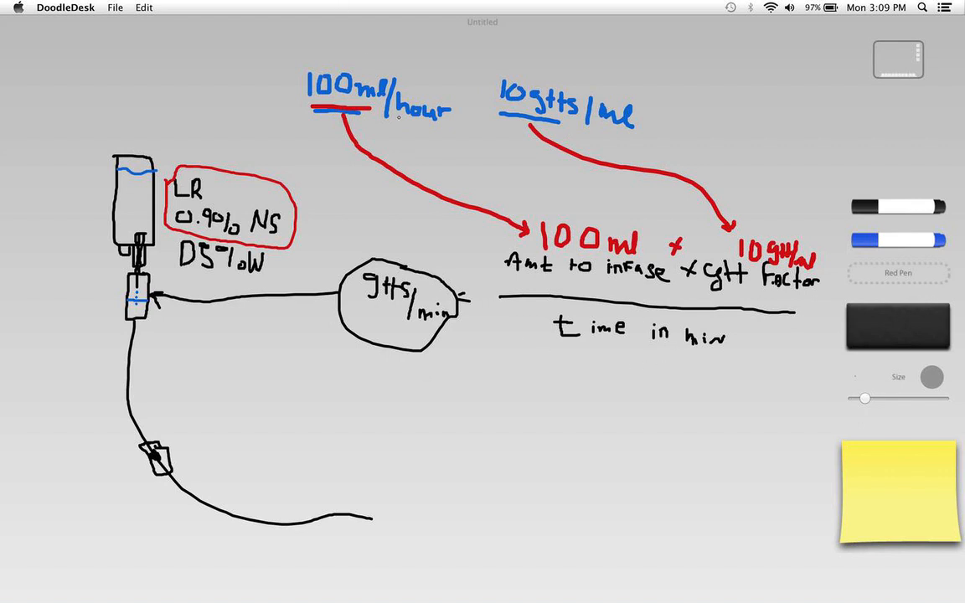
pyautogui.moveTo(407, 126); pyautogui.dragTo(448, 124)
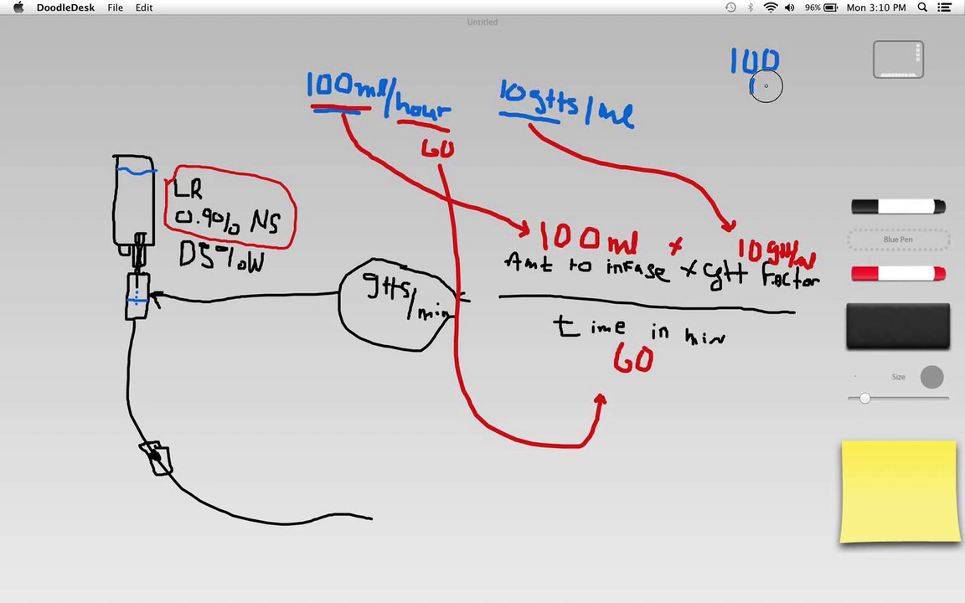
# Work out 100 × 10 = 1,000 in blue and arrow it into the fraction 1000/60.
pyautogui.moveTo(746, 83); pyautogui.dragTo(783, 92)
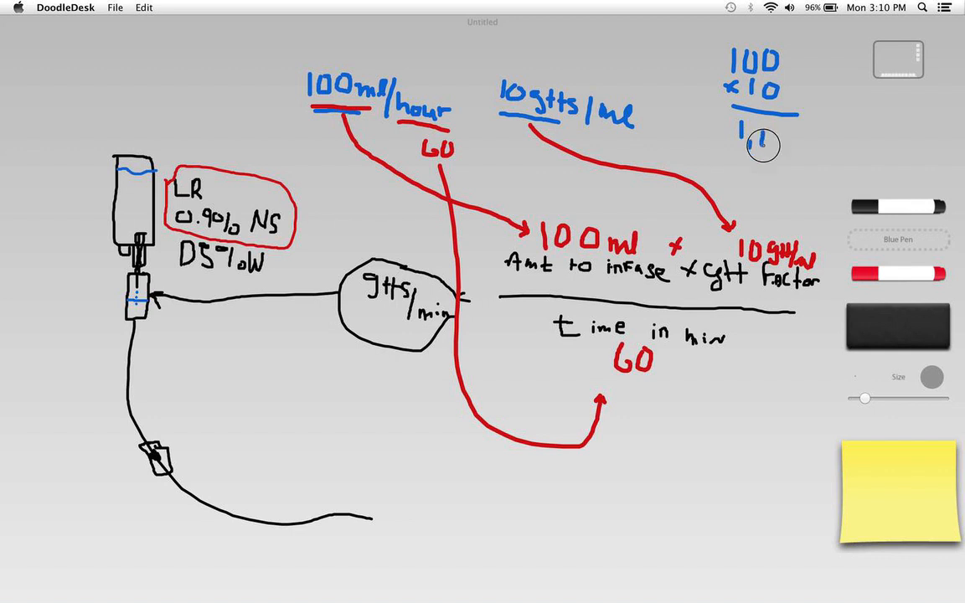
pyautogui.moveTo(741, 139); pyautogui.dragTo(804, 142)
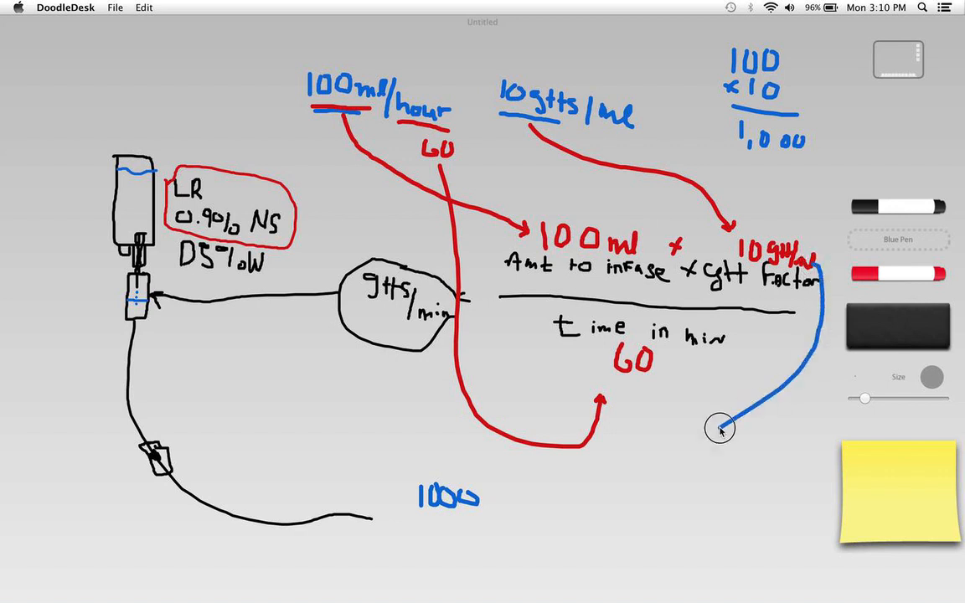
pyautogui.moveTo(718, 427); pyautogui.dragTo(463, 463)
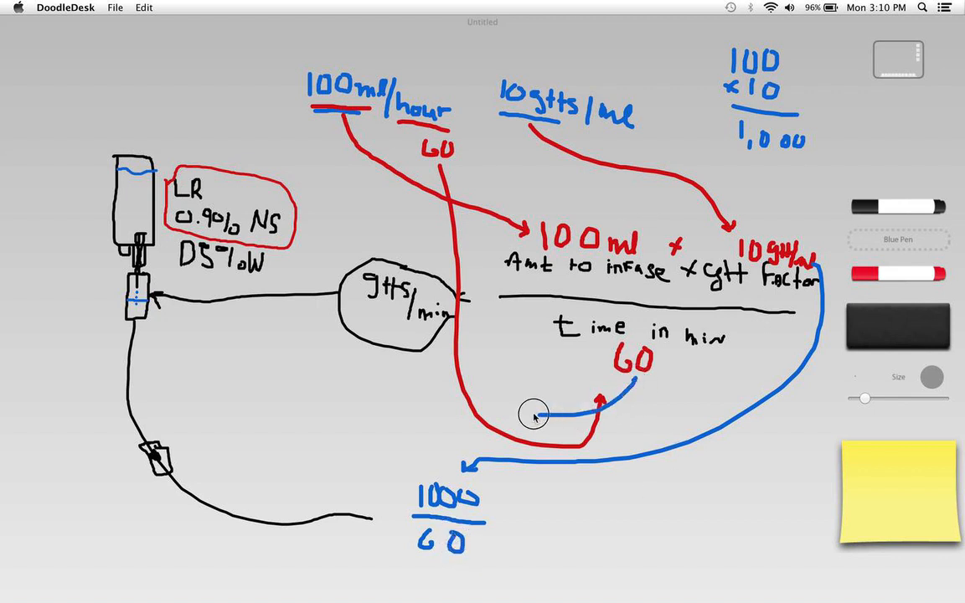
pyautogui.moveTo(536, 415); pyautogui.dragTo(402, 535)
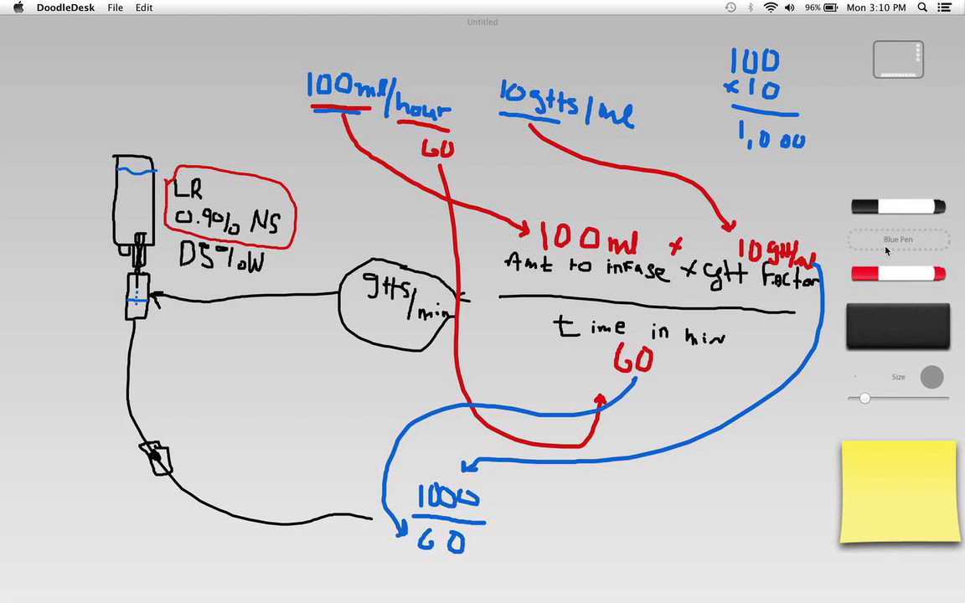
pyautogui.click(894, 273)
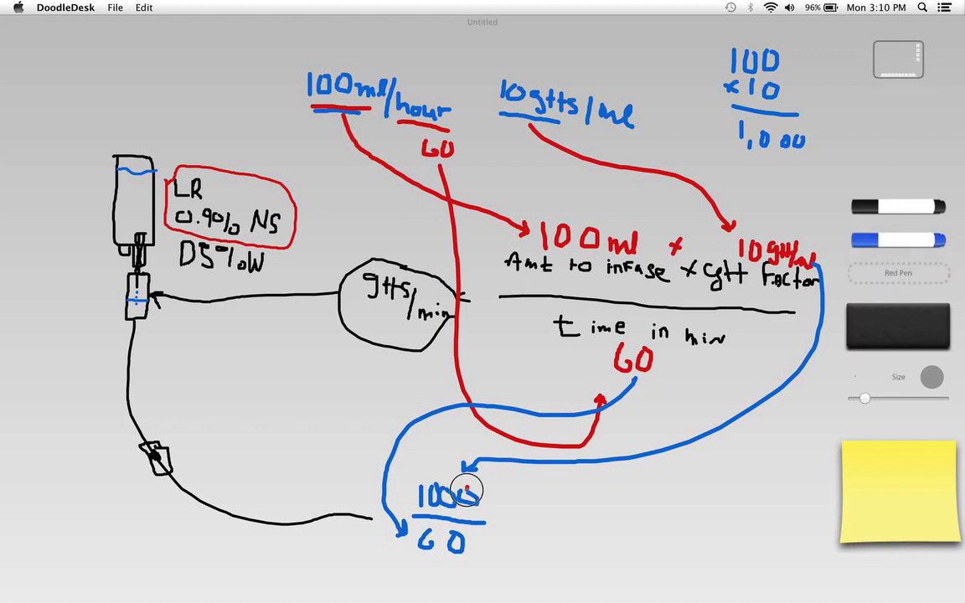
# Strike the zeros in 1000/60, write 100/6, and start a red long-division bracket with 6 into 100.
pyautogui.moveTo(461, 482); pyautogui.dragTo(461, 561)
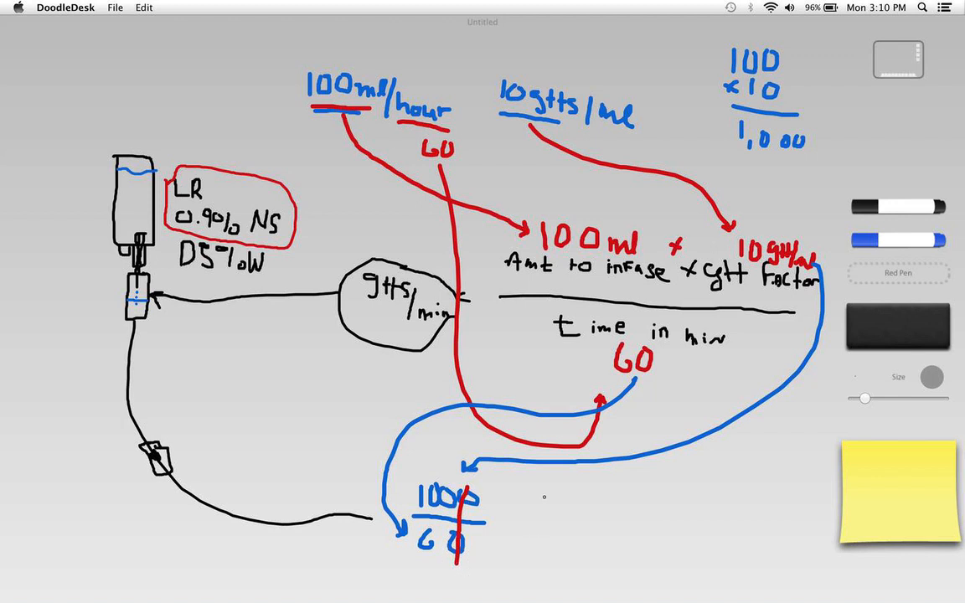
pyautogui.moveTo(549, 502); pyautogui.dragTo(582, 507)
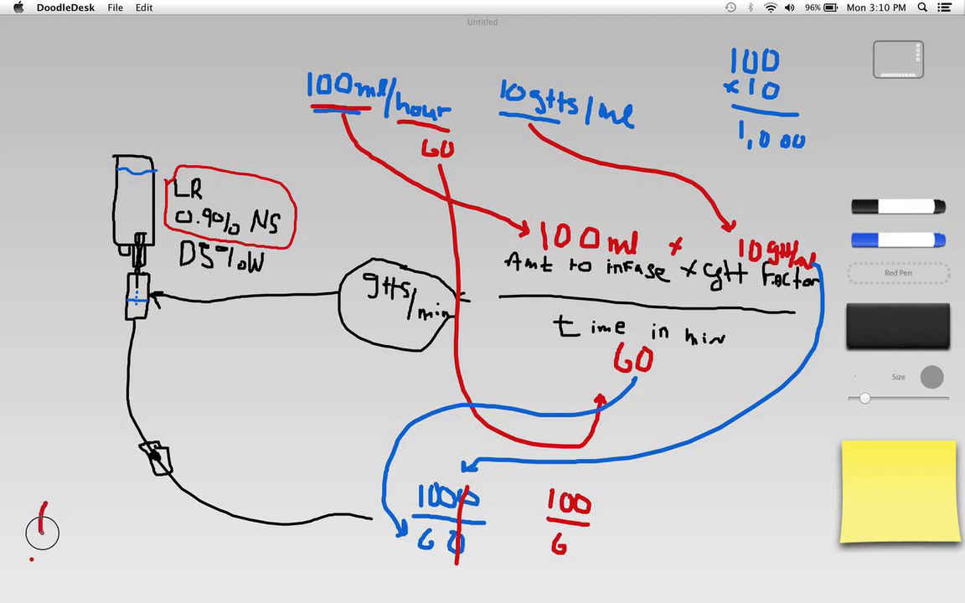
pyautogui.moveTo(42, 511); pyautogui.dragTo(134, 503)
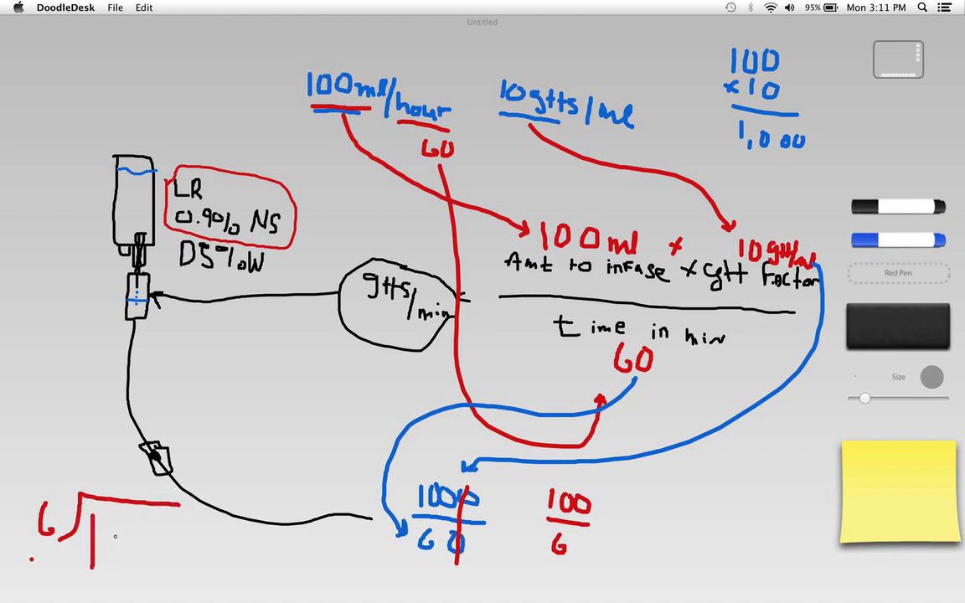
pyautogui.moveTo(92, 536); pyautogui.dragTo(121, 536)
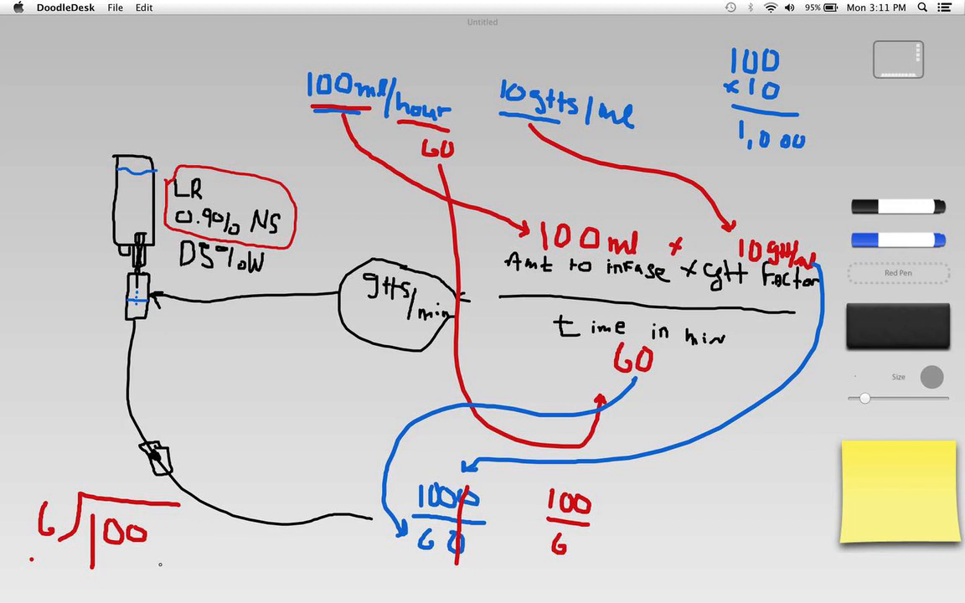
pyautogui.moveTo(140, 467)
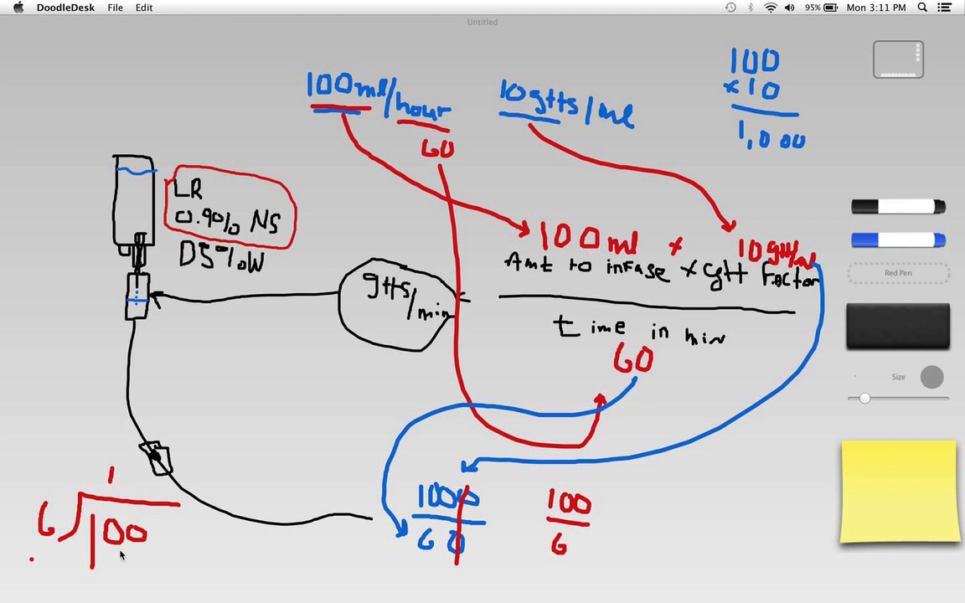
pyautogui.moveTo(108, 572)
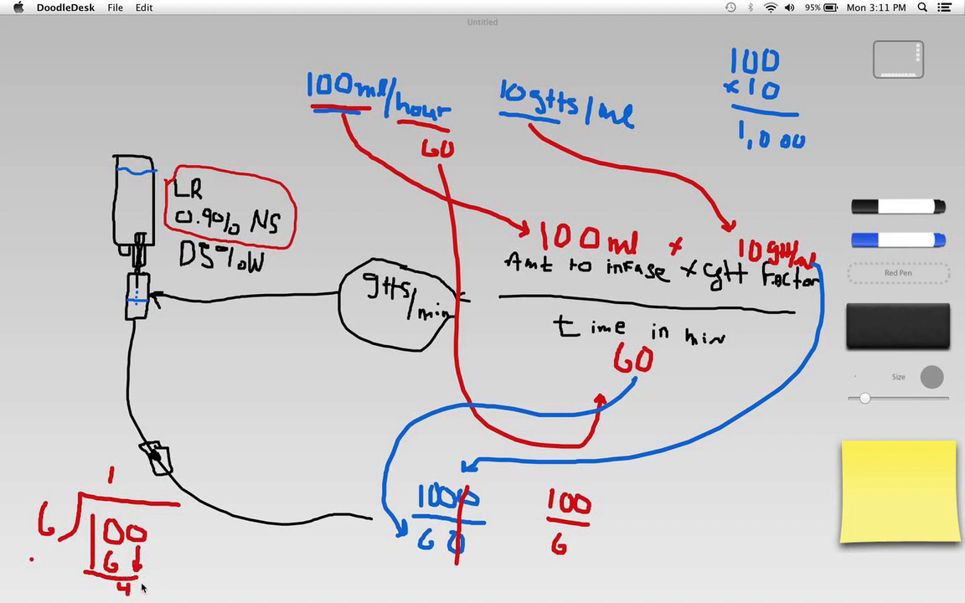
pyautogui.write('0')
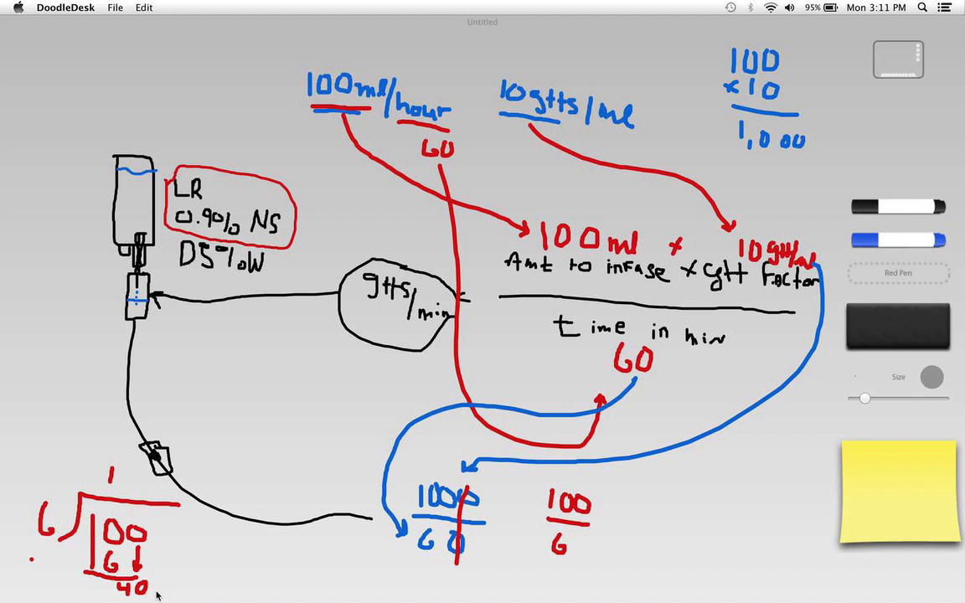
pyautogui.moveTo(130, 570)
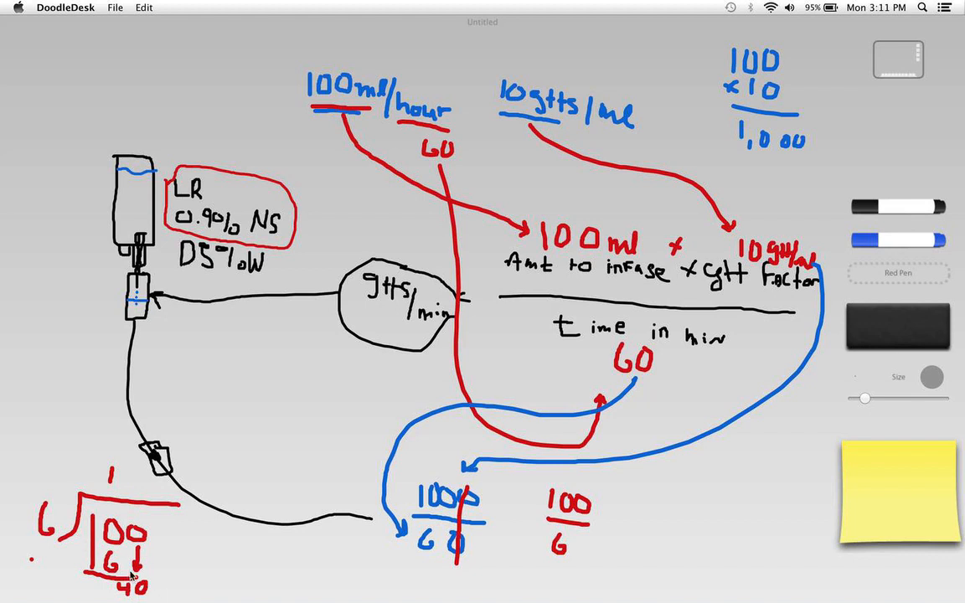
pyautogui.moveTo(83, 534)
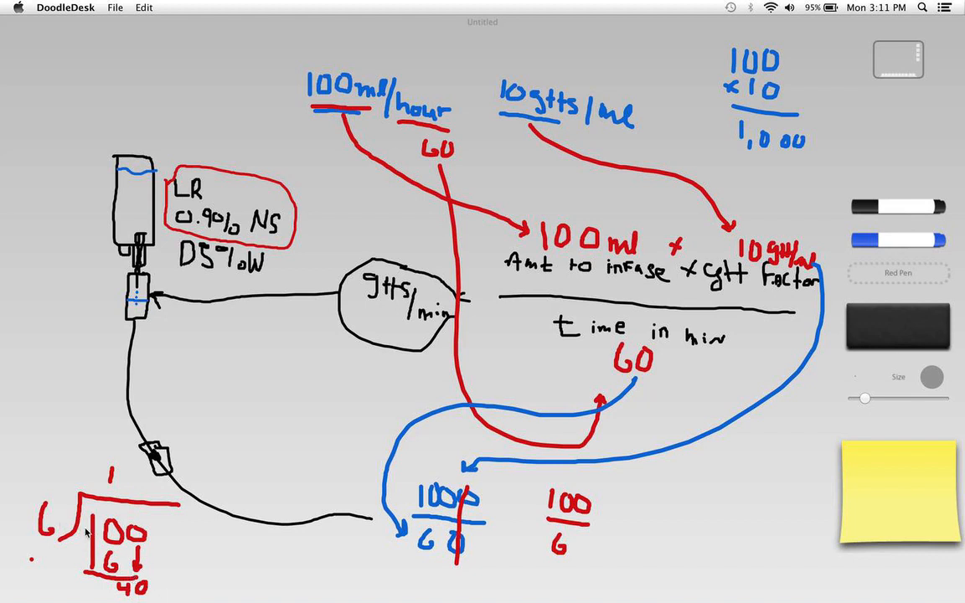
pyautogui.click(117, 477)
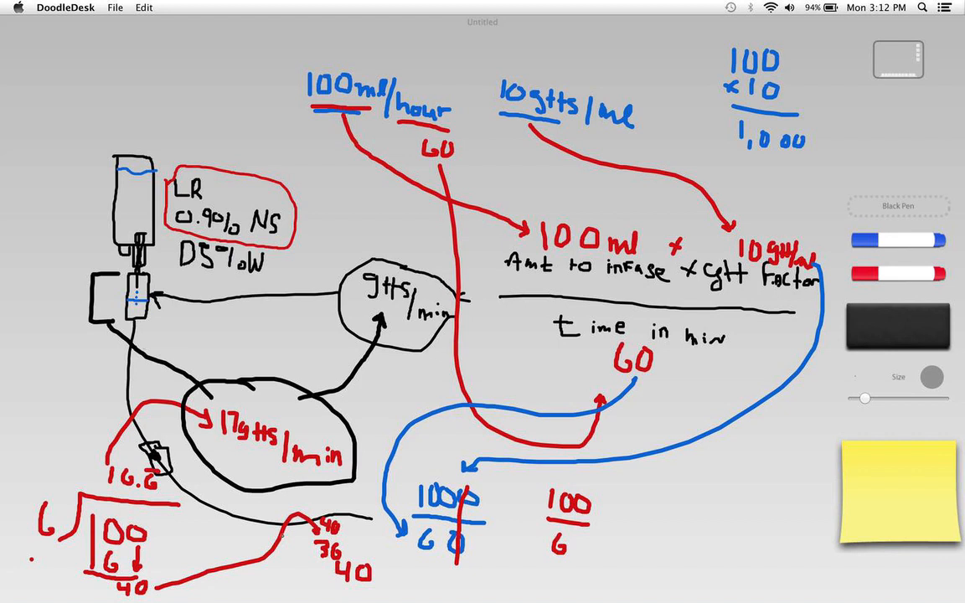
# Draw a black loop around 100ml/hour and the 60 beneath it.
pyautogui.moveTo(343, 42); pyautogui.dragTo(281, 96)
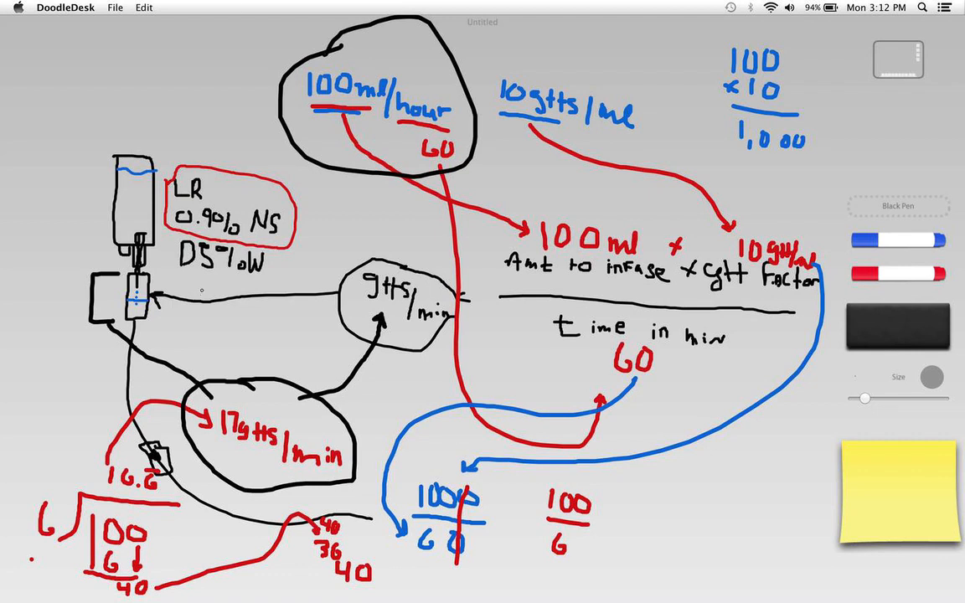
pyautogui.moveTo(138, 70)
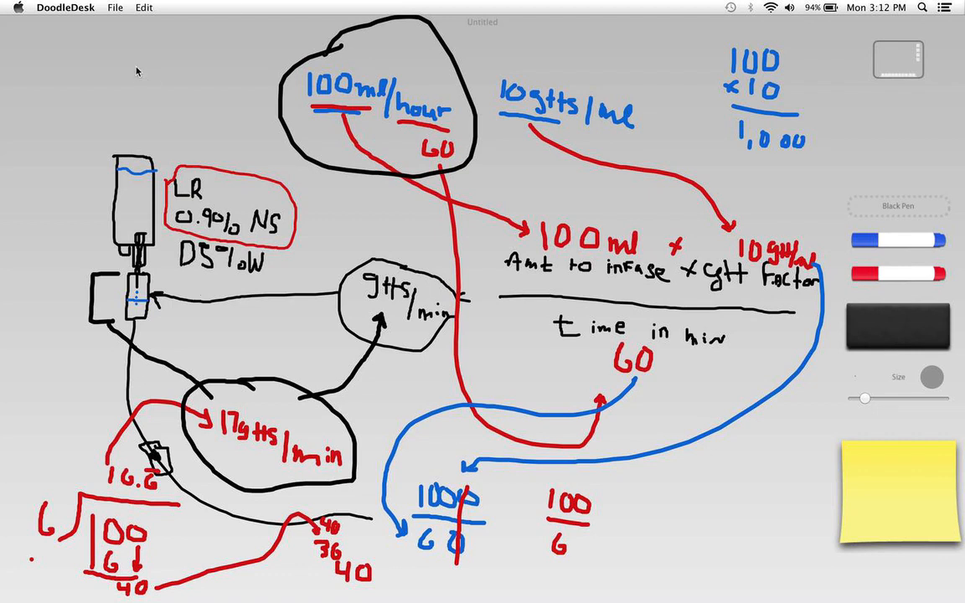